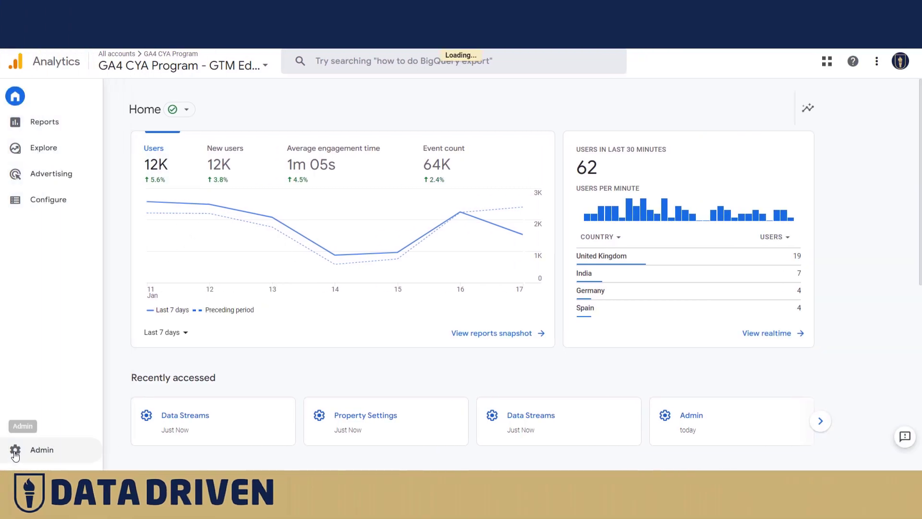
Step: Open Admin and the Data Streams list for the GA4 CYA Program - GTM Edition property
{"action": "left_click", "coordinate": [41, 450]}
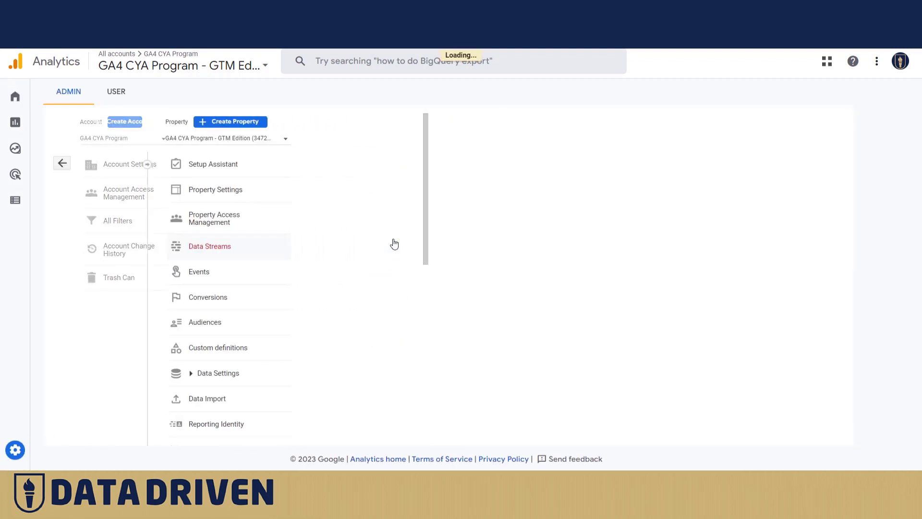
{"action": "left_click", "coordinate": [210, 246]}
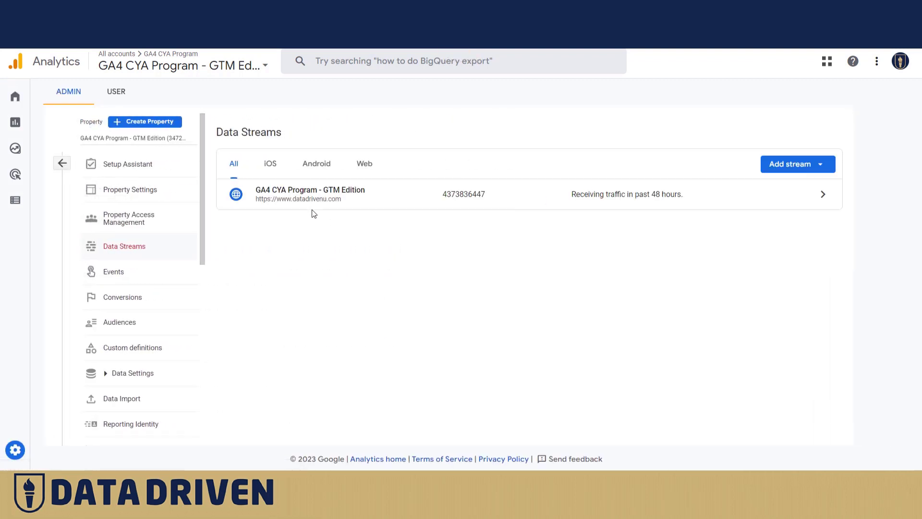
{"action": "mouse_move", "coordinate": [349, 199]}
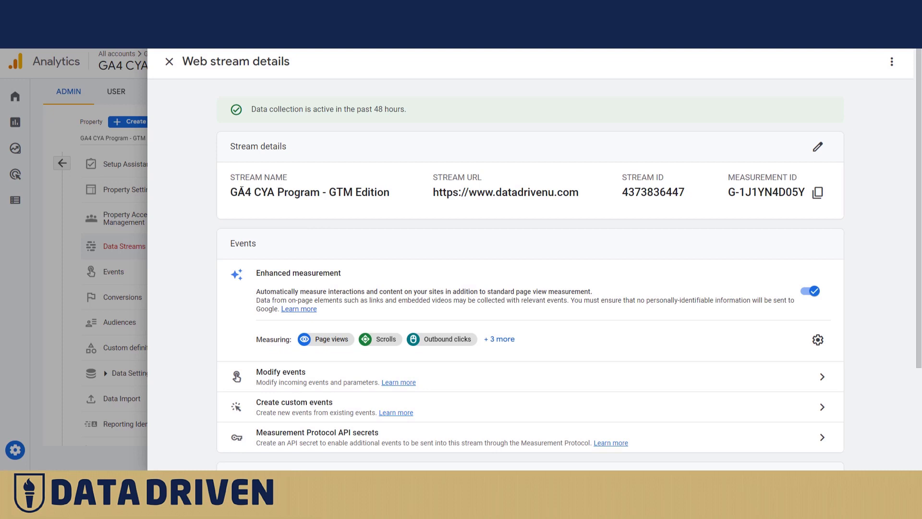
{"action": "mouse_move", "coordinate": [458, 187]}
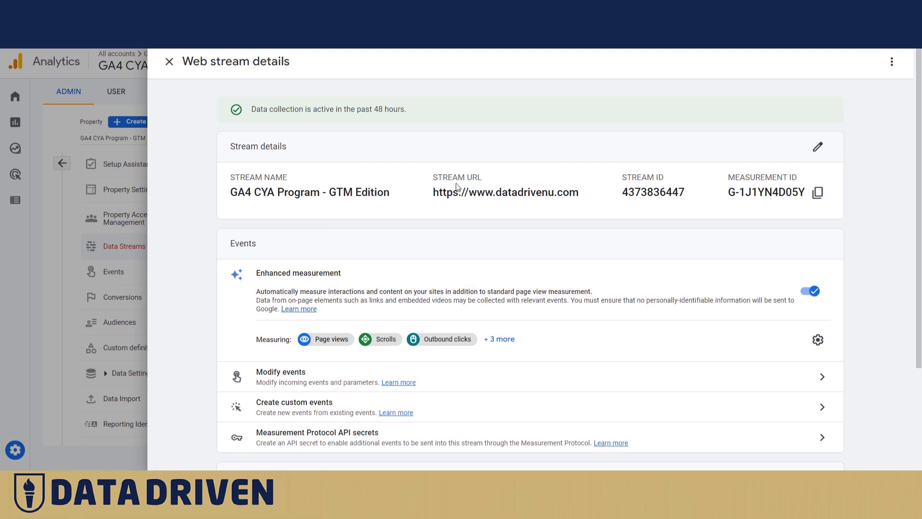
{"action": "mouse_move", "coordinate": [670, 233]}
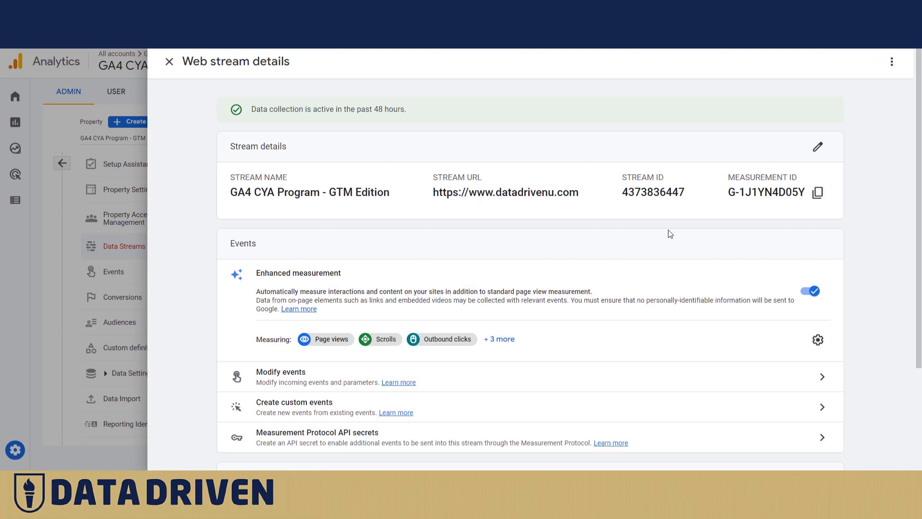
{"action": "mouse_move", "coordinate": [655, 196]}
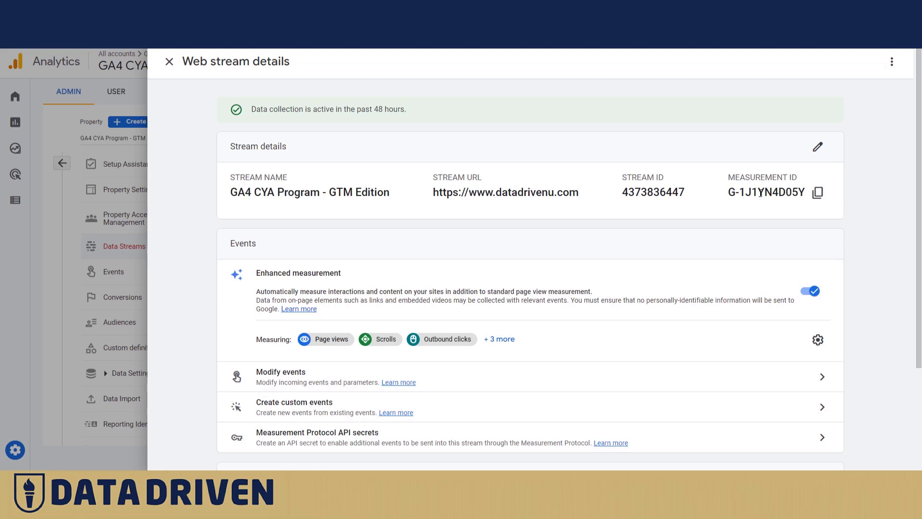
{"action": "mouse_move", "coordinate": [145, 77]}
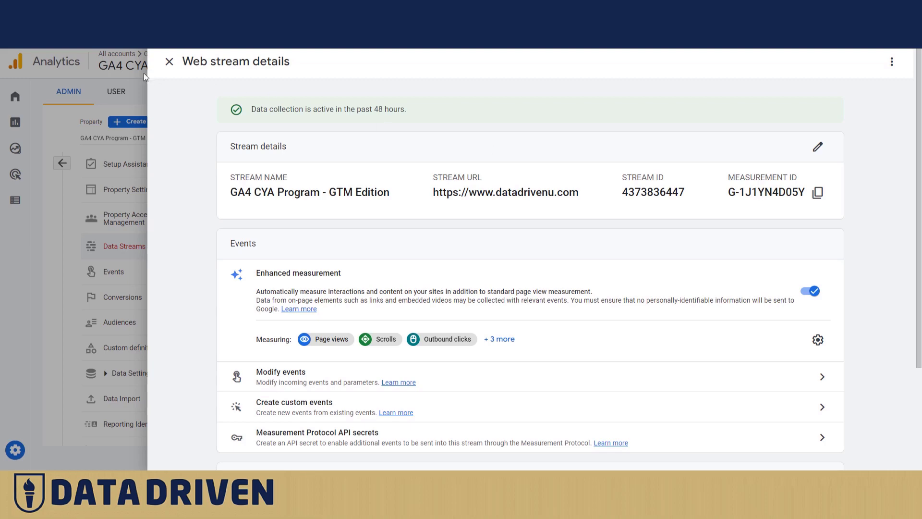
Step: Close the GTM Edition stream details and choose to add a new Web stream
{"action": "left_click", "coordinate": [169, 61]}
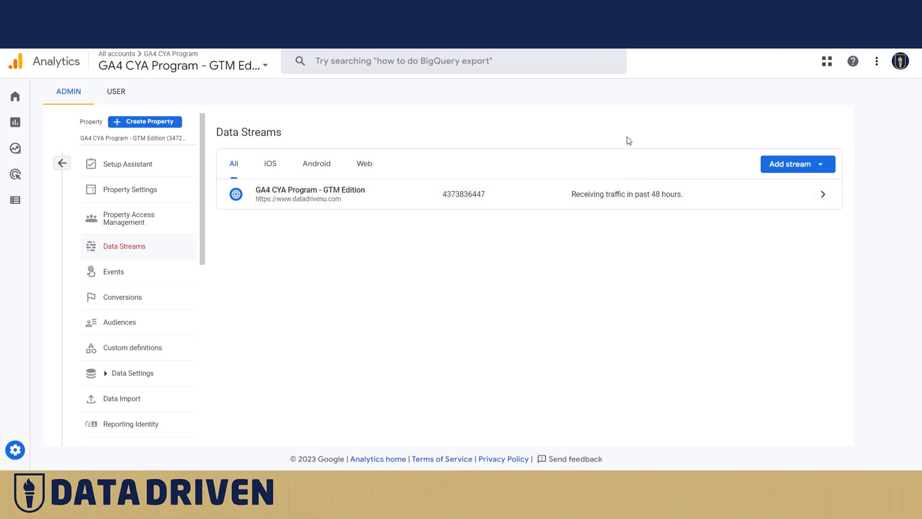
{"action": "left_click", "coordinate": [819, 163]}
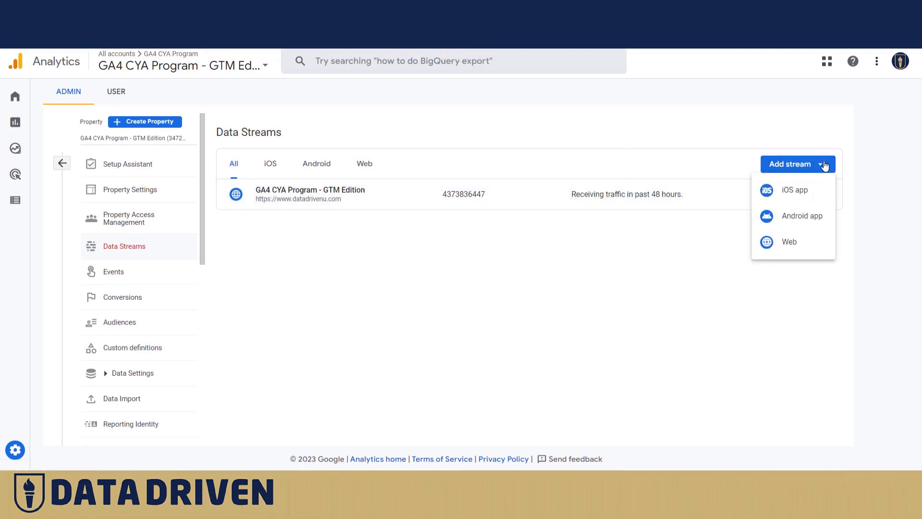
{"action": "left_click", "coordinate": [788, 241]}
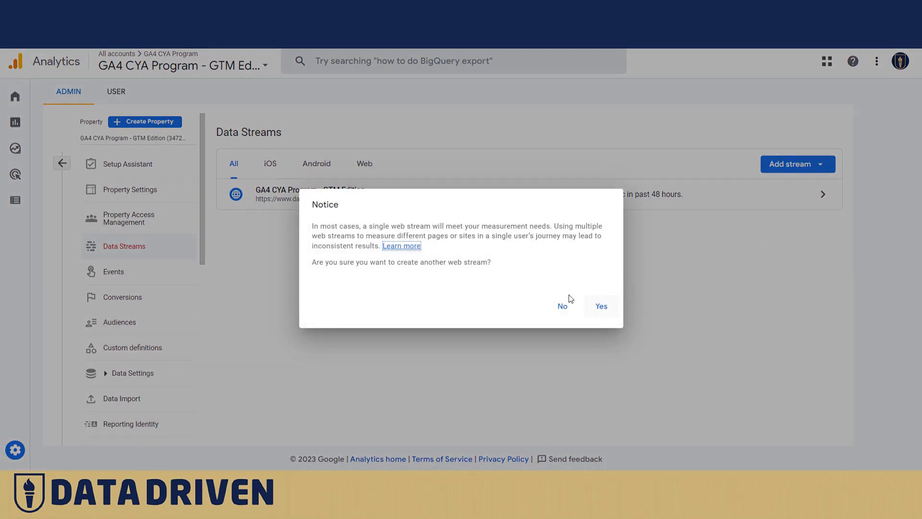
{"action": "mouse_move", "coordinate": [319, 229]}
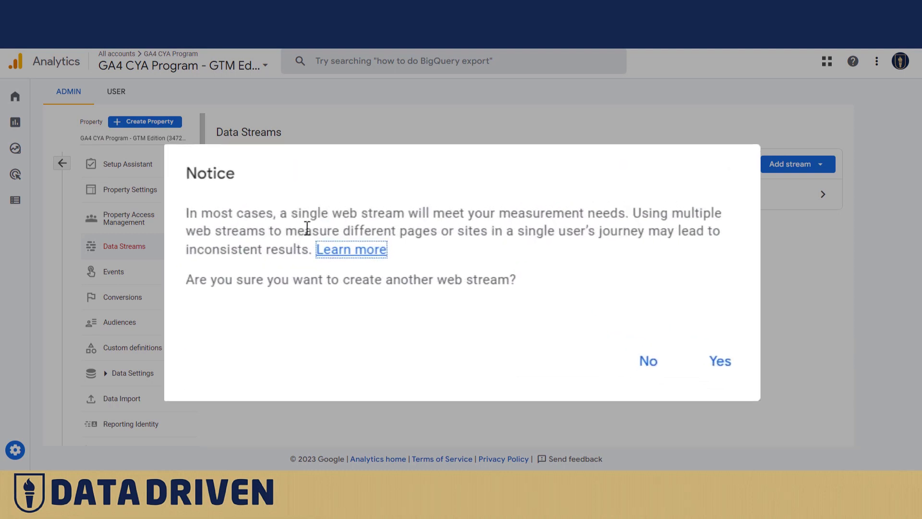
{"action": "mouse_move", "coordinate": [634, 228]}
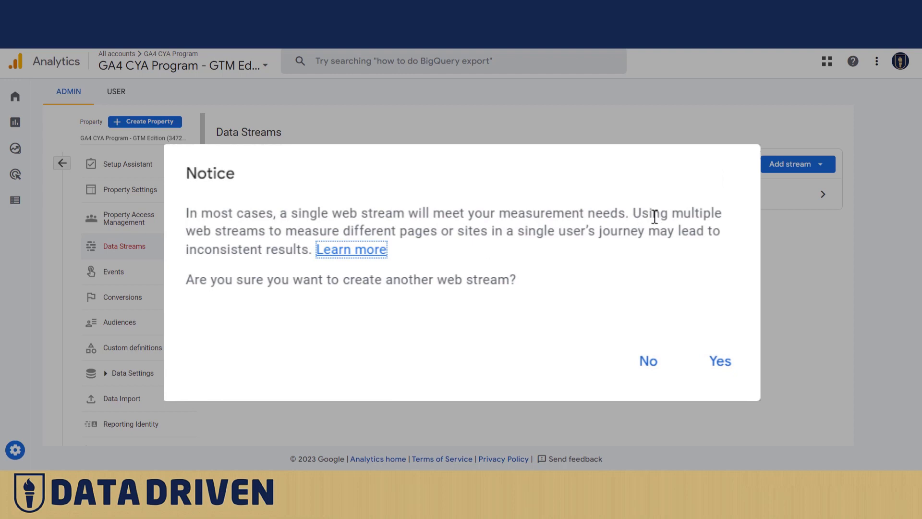
{"action": "mouse_move", "coordinate": [641, 252]}
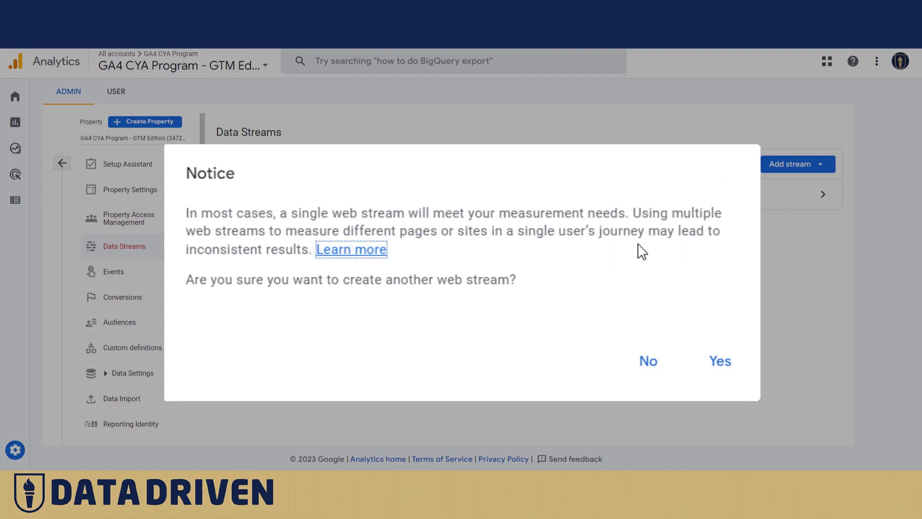
{"action": "mouse_move", "coordinate": [325, 230]}
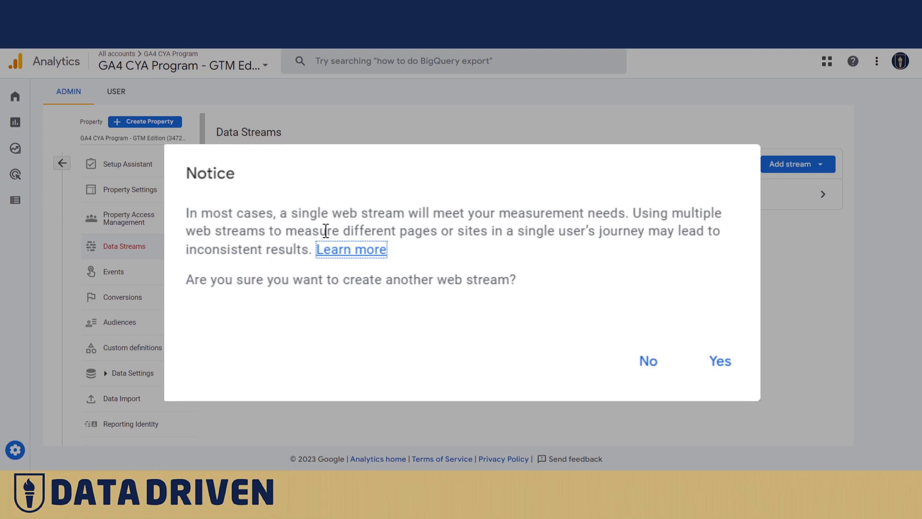
{"action": "mouse_move", "coordinate": [214, 270]}
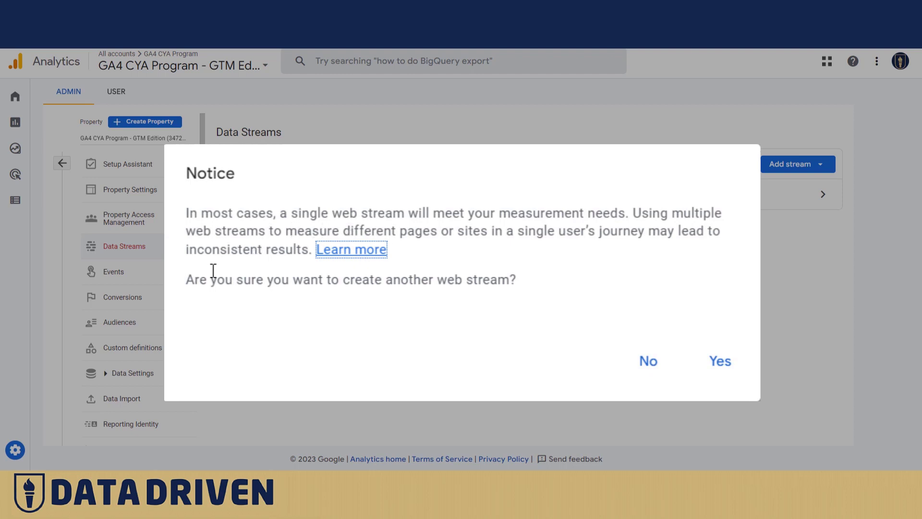
{"action": "mouse_move", "coordinate": [271, 286]}
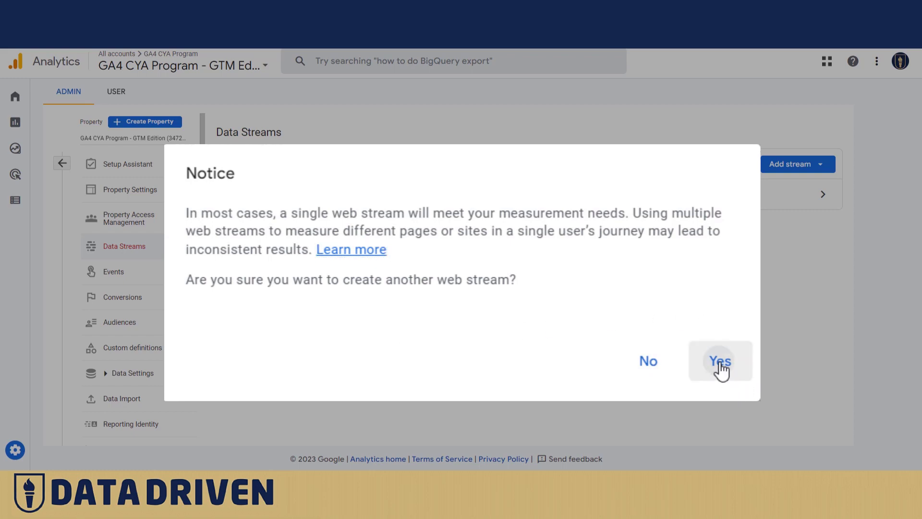
{"action": "left_click", "coordinate": [719, 361]}
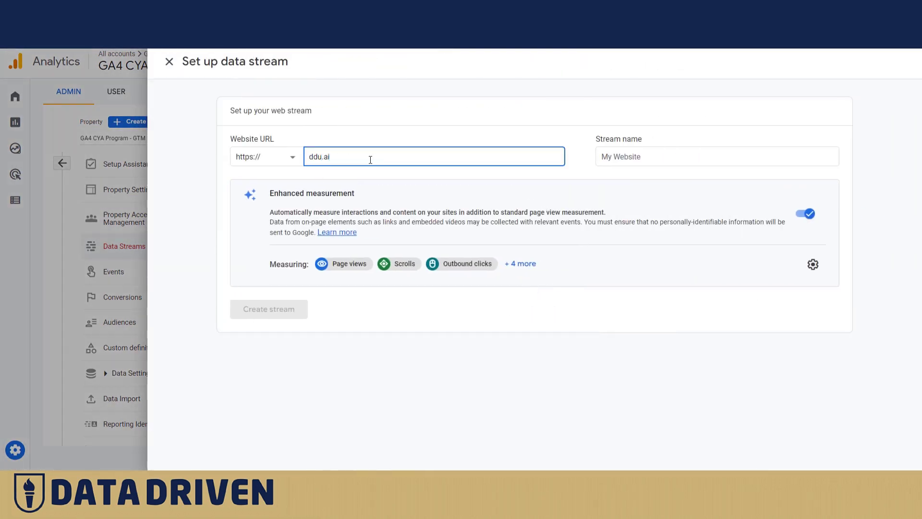
{"action": "left_click", "coordinate": [716, 156]}
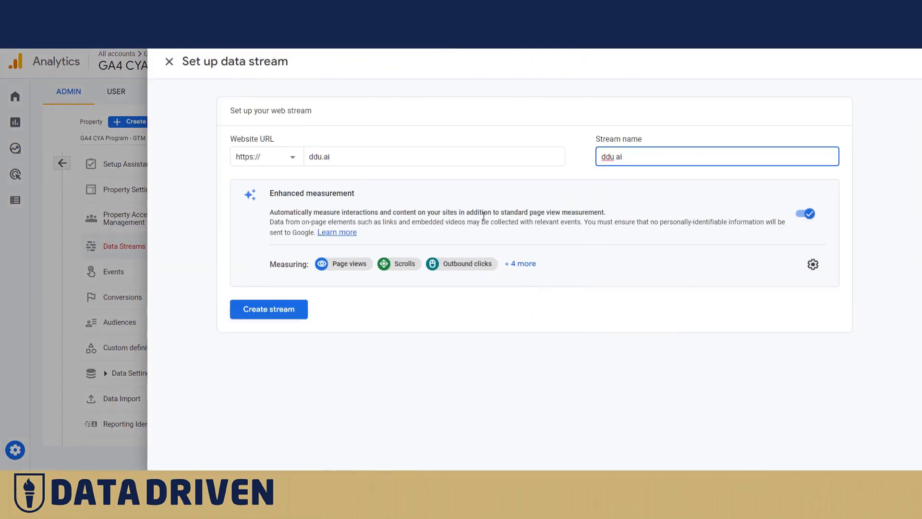
{"action": "left_click", "coordinate": [268, 309]}
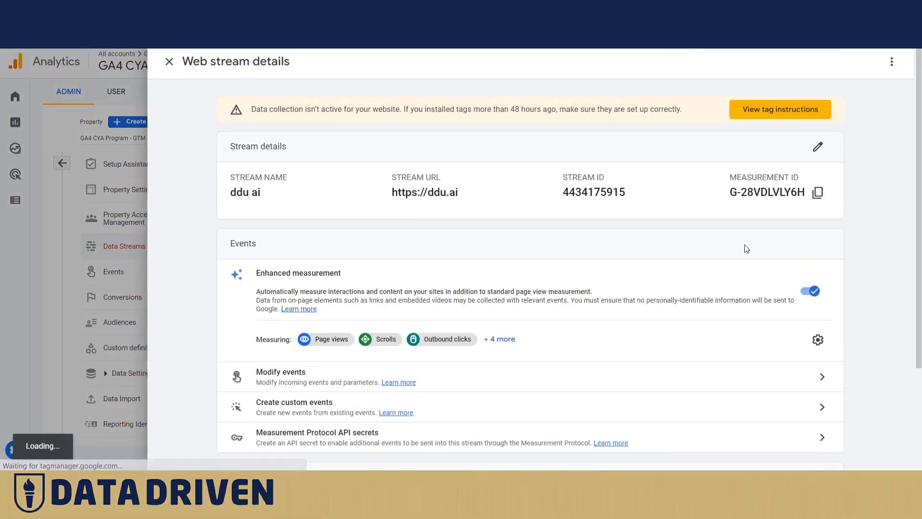
{"action": "left_click", "coordinate": [779, 109]}
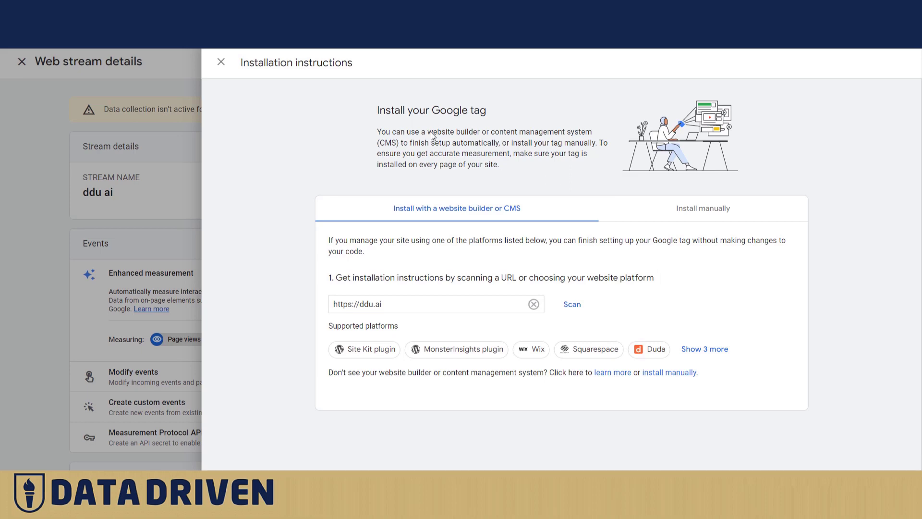
{"action": "mouse_move", "coordinate": [479, 114]}
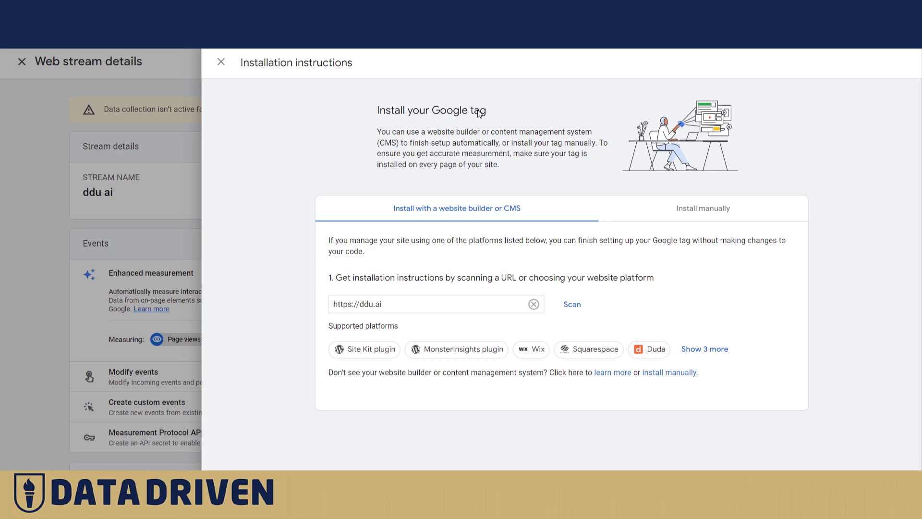
{"action": "left_click", "coordinate": [220, 62]}
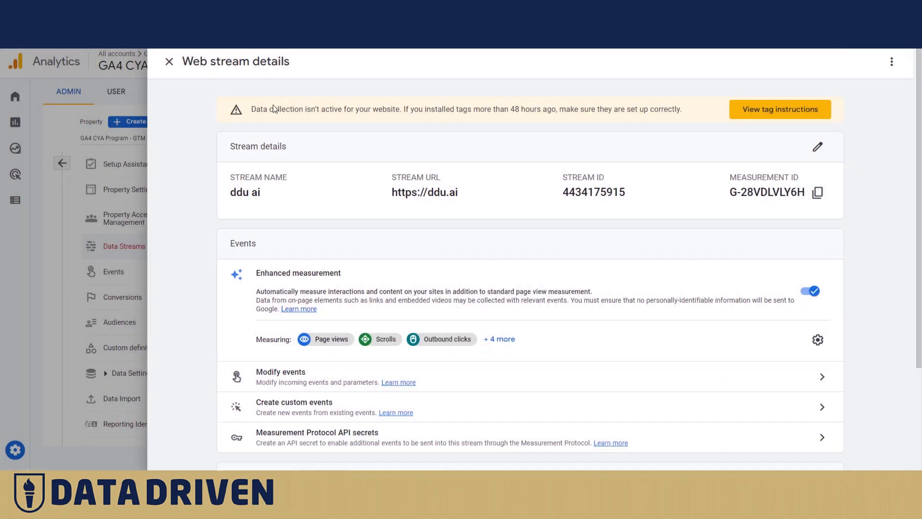
{"action": "mouse_move", "coordinate": [671, 221]}
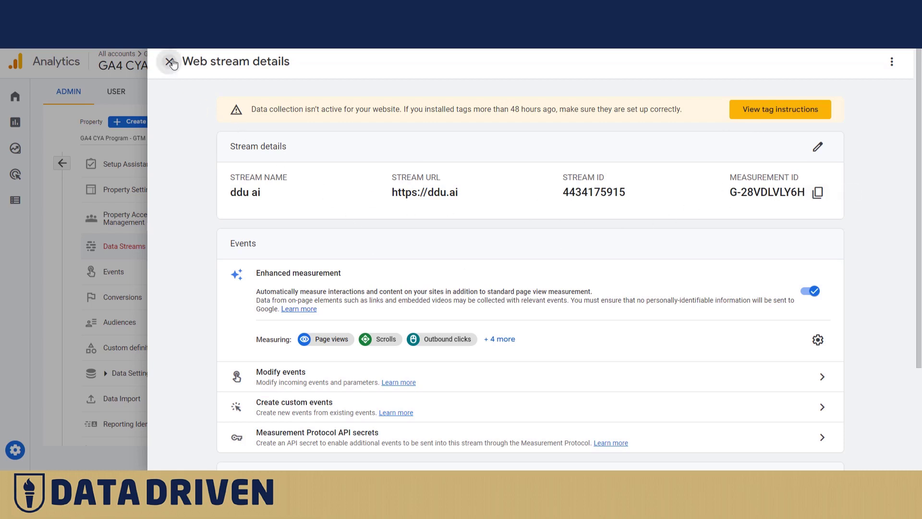
Step: Close the ddu ai stream details and show the iOS app, Android app and Web options
{"action": "left_click", "coordinate": [170, 61]}
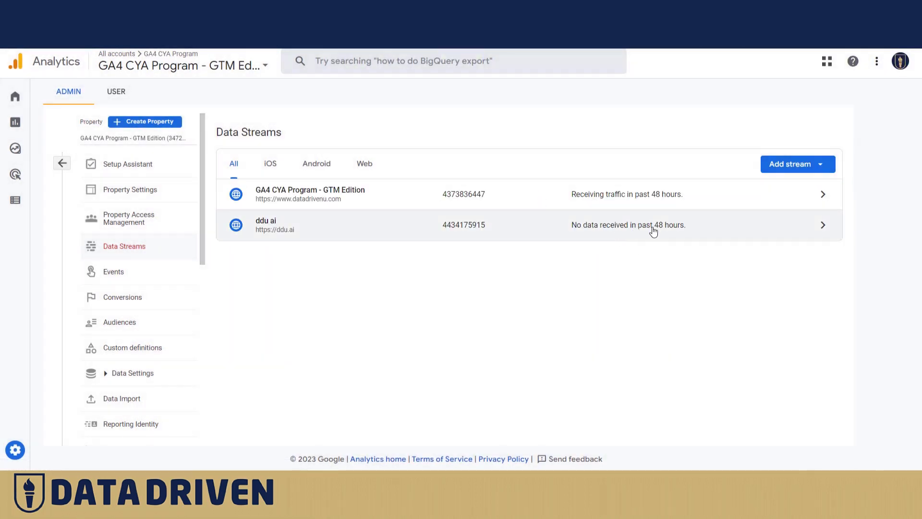
{"action": "mouse_move", "coordinate": [535, 269]}
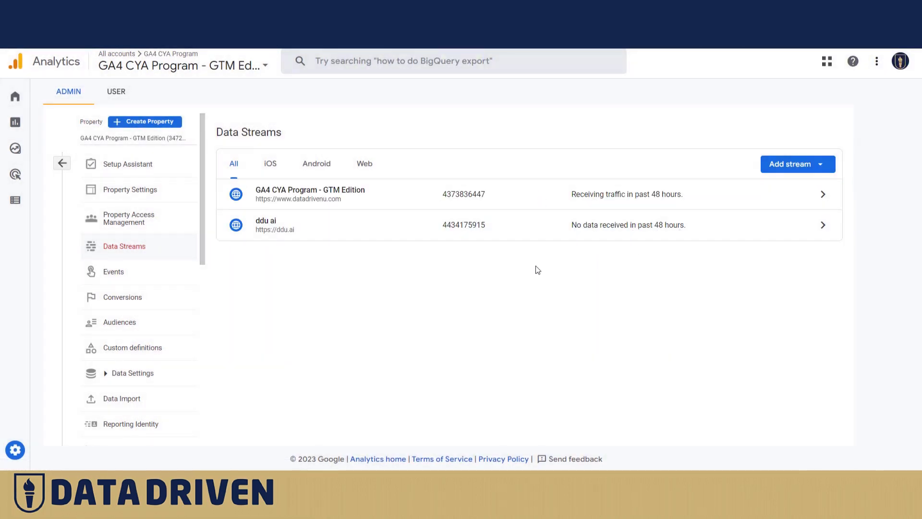
{"action": "mouse_move", "coordinate": [356, 211]}
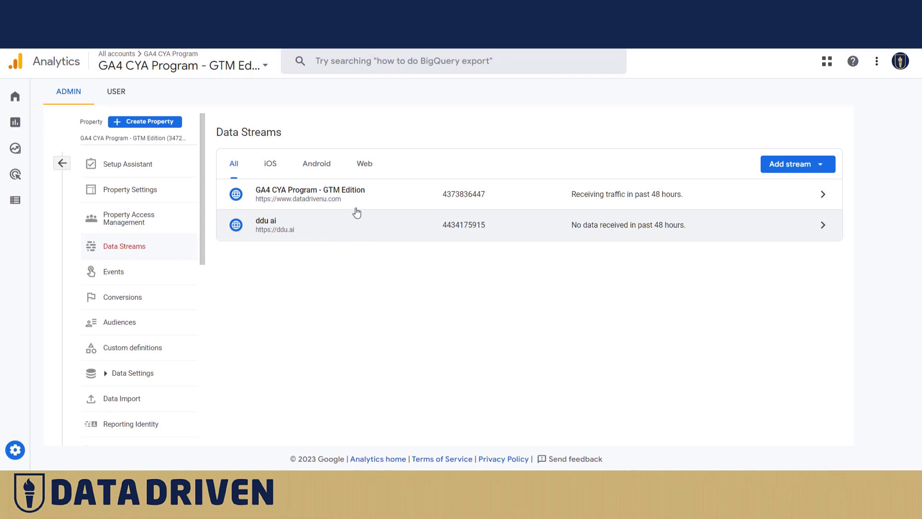
{"action": "mouse_move", "coordinate": [299, 230]}
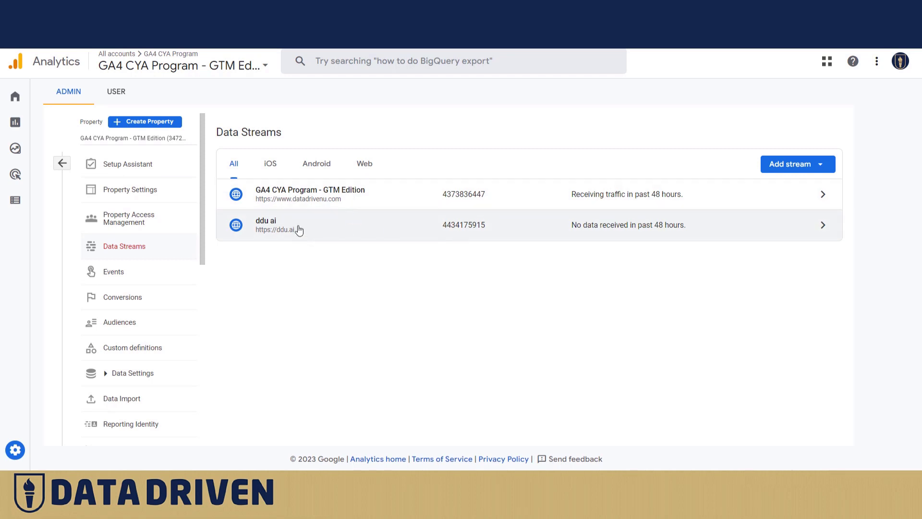
{"action": "mouse_move", "coordinate": [305, 233]}
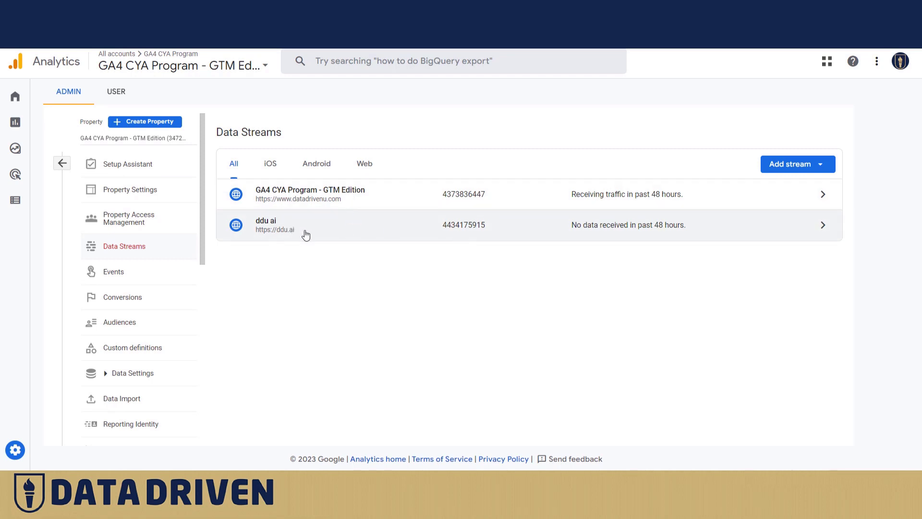
{"action": "mouse_move", "coordinate": [714, 225]}
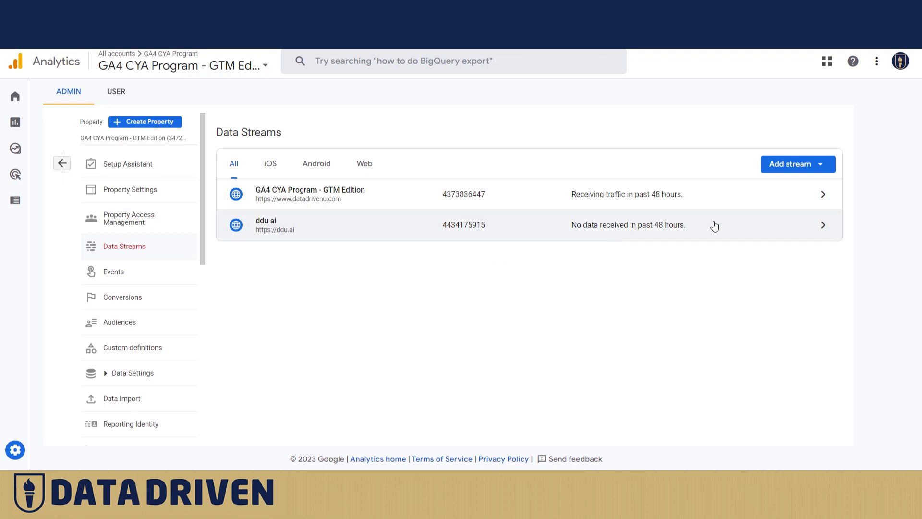
{"action": "mouse_move", "coordinate": [820, 168]}
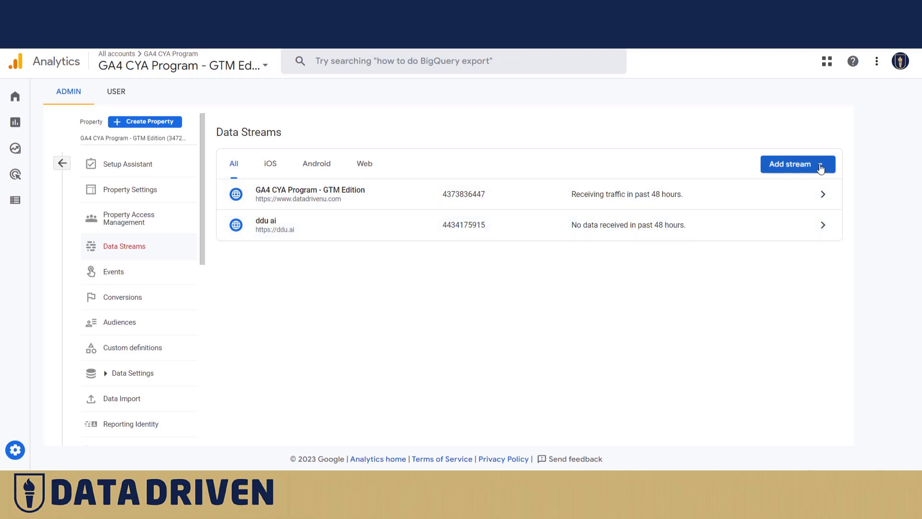
{"action": "left_click", "coordinate": [797, 164]}
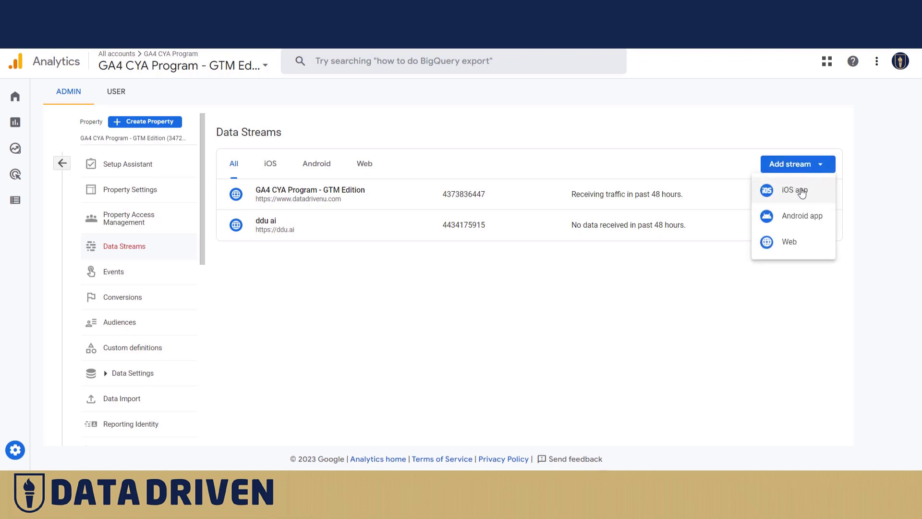
{"action": "mouse_move", "coordinate": [798, 241]}
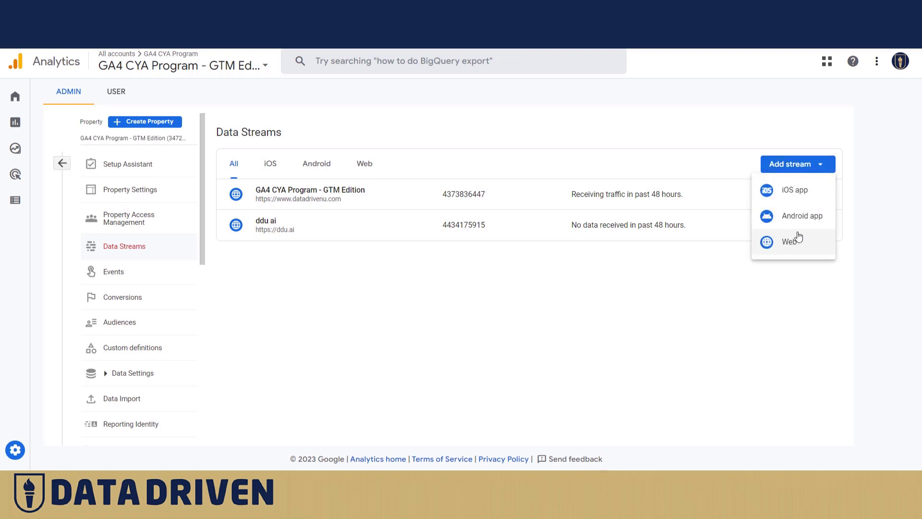
{"action": "mouse_move", "coordinate": [798, 223]}
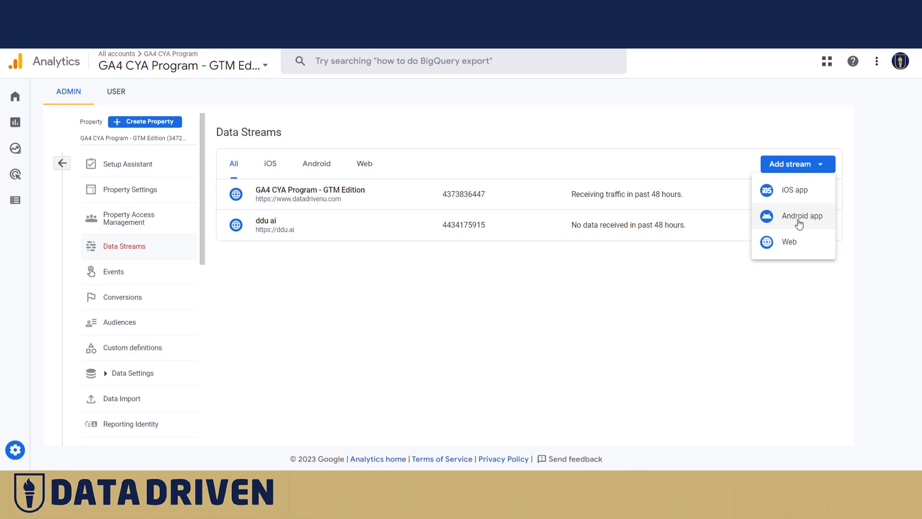
{"action": "mouse_move", "coordinate": [799, 241]}
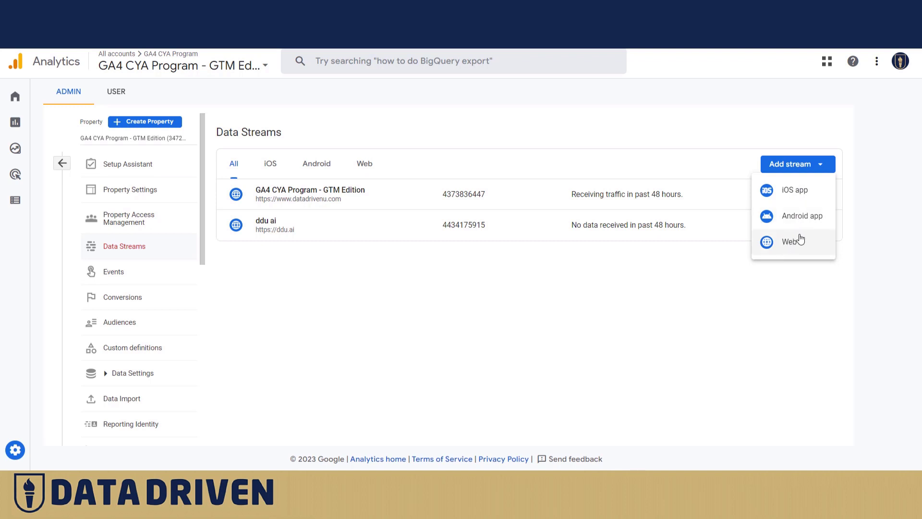
{"action": "mouse_move", "coordinate": [797, 225]}
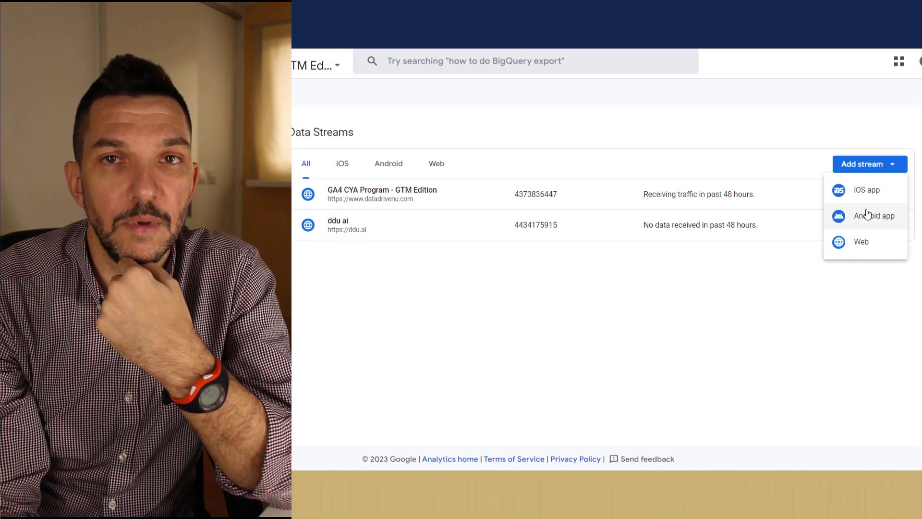
{"action": "mouse_move", "coordinate": [876, 204]}
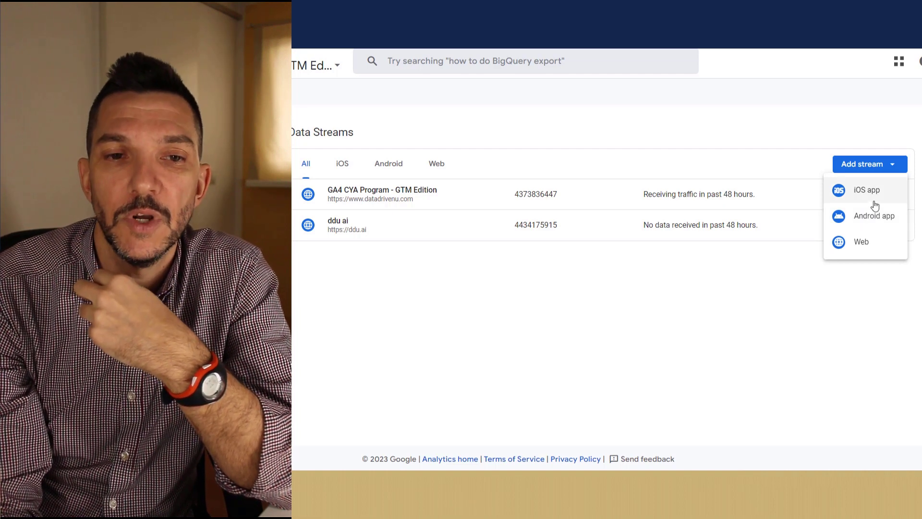
{"action": "mouse_move", "coordinate": [873, 228]}
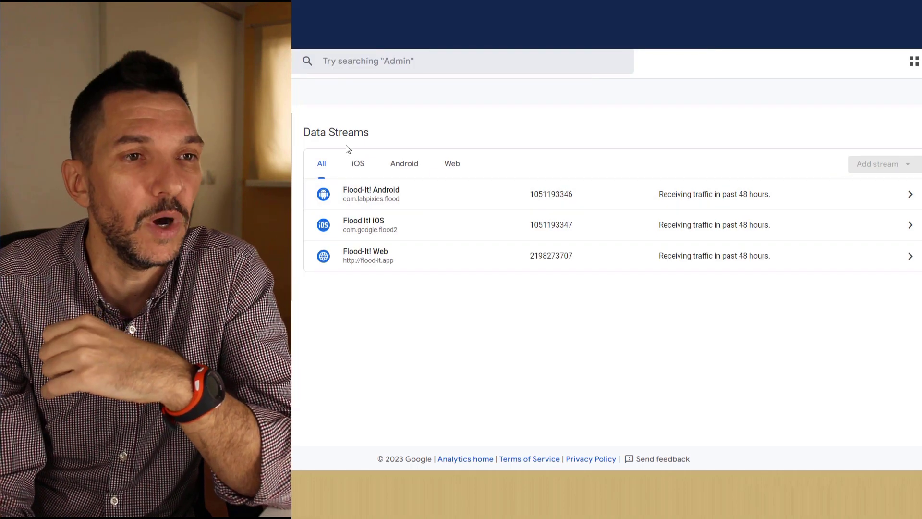
{"action": "mouse_move", "coordinate": [580, 206]}
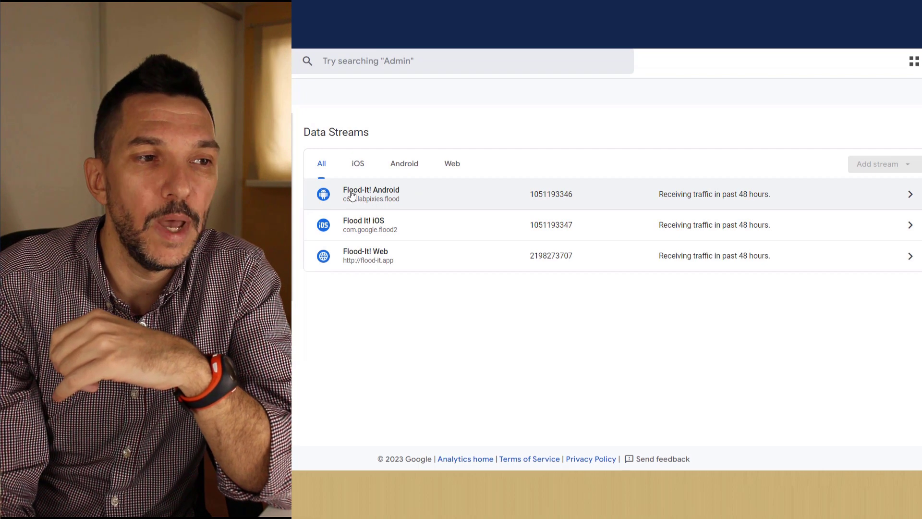
{"action": "mouse_move", "coordinate": [380, 229]}
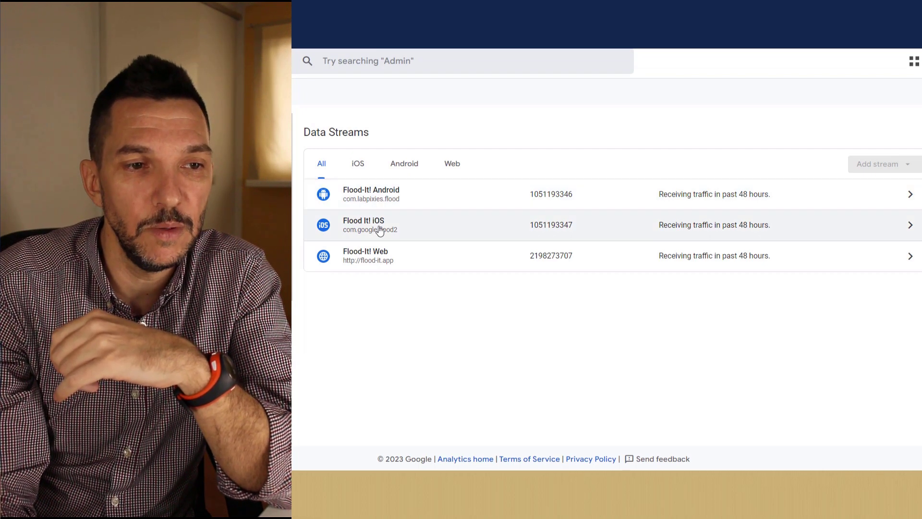
{"action": "mouse_move", "coordinate": [361, 198]}
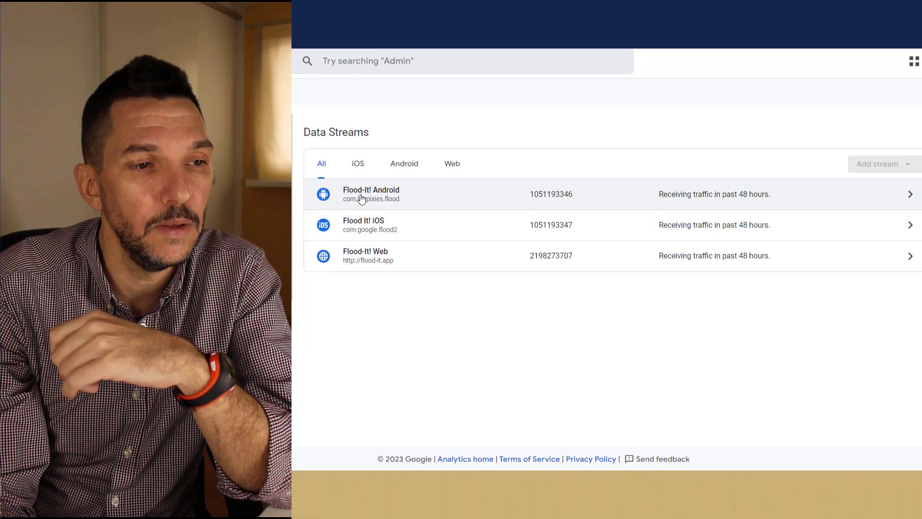
{"action": "mouse_move", "coordinate": [409, 199]}
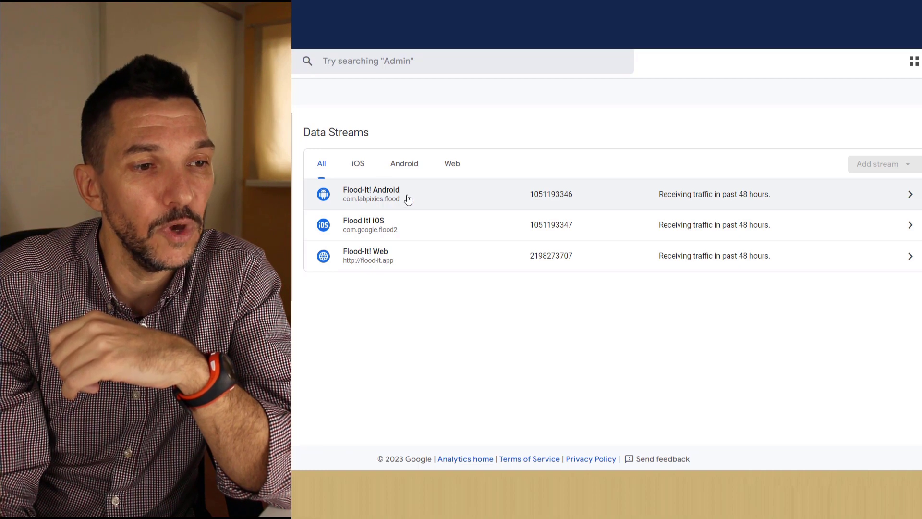
{"action": "mouse_move", "coordinate": [391, 225]}
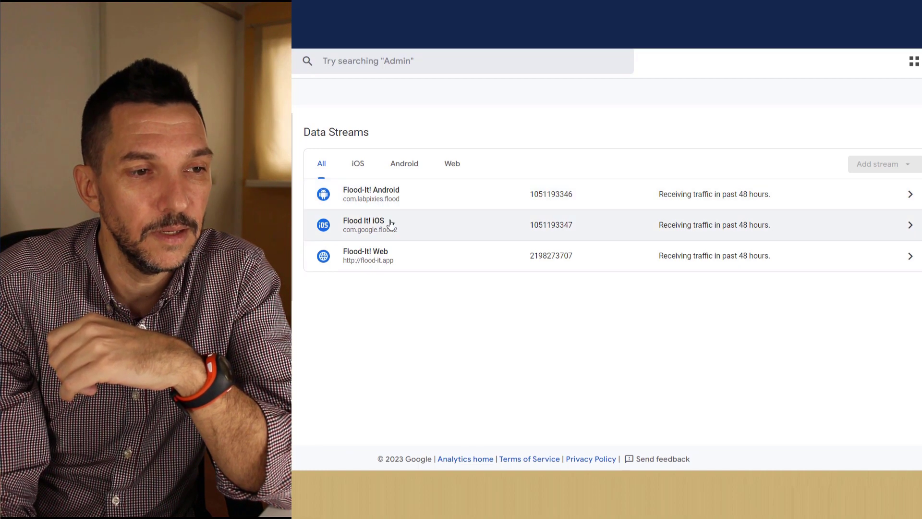
{"action": "mouse_move", "coordinate": [570, 90]}
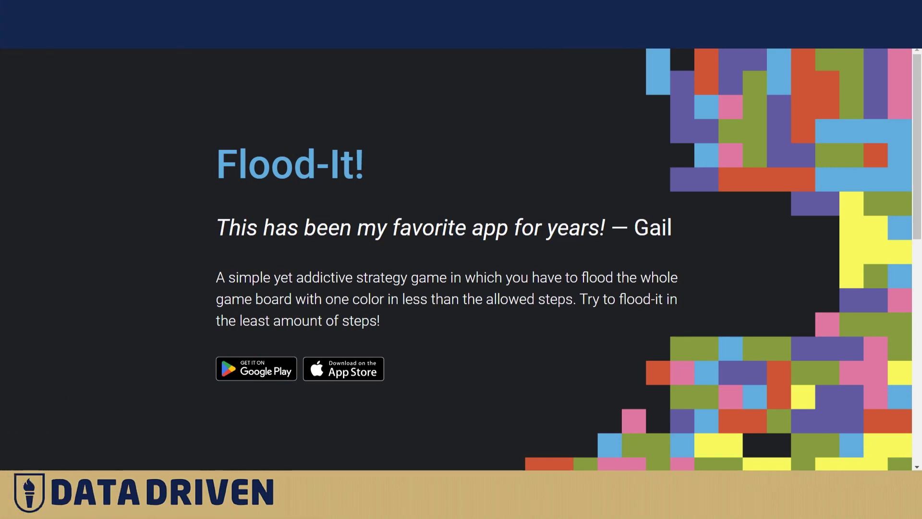
Step: Scroll through the Flood-It! landing page features and back up
{"action": "scroll", "scroll_direction": "down", "scroll_amount": 3}
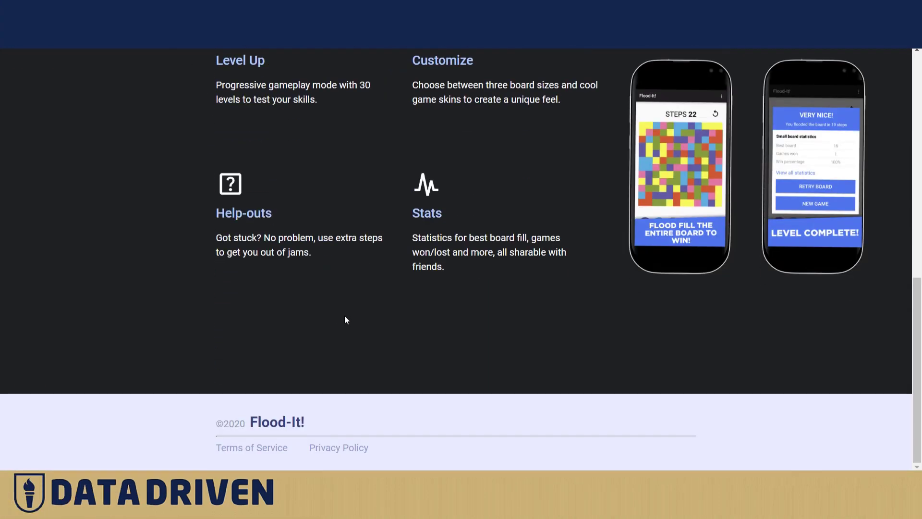
{"action": "scroll", "scroll_direction": "up", "scroll_amount": 3}
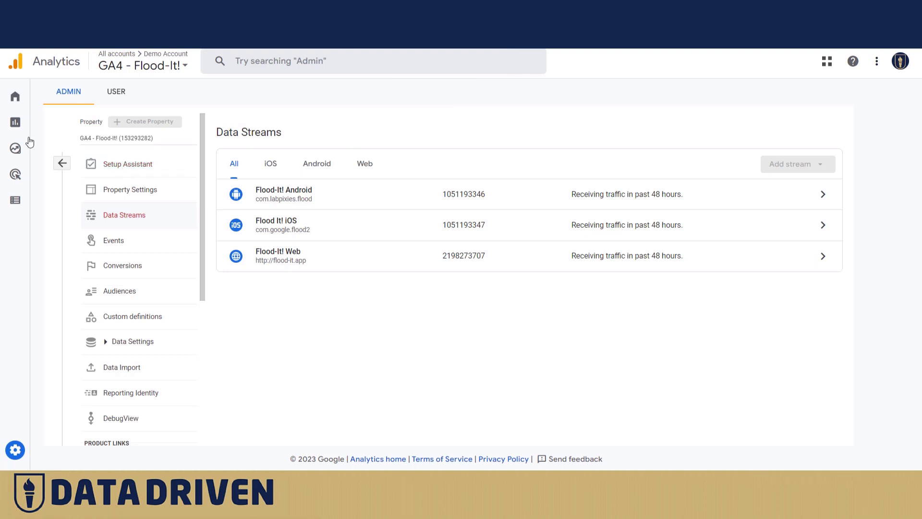
Step: Switch to Flood-It! Reports, skim the Reports snapshot, and open the Realtime overview
{"action": "left_click", "coordinate": [15, 123]}
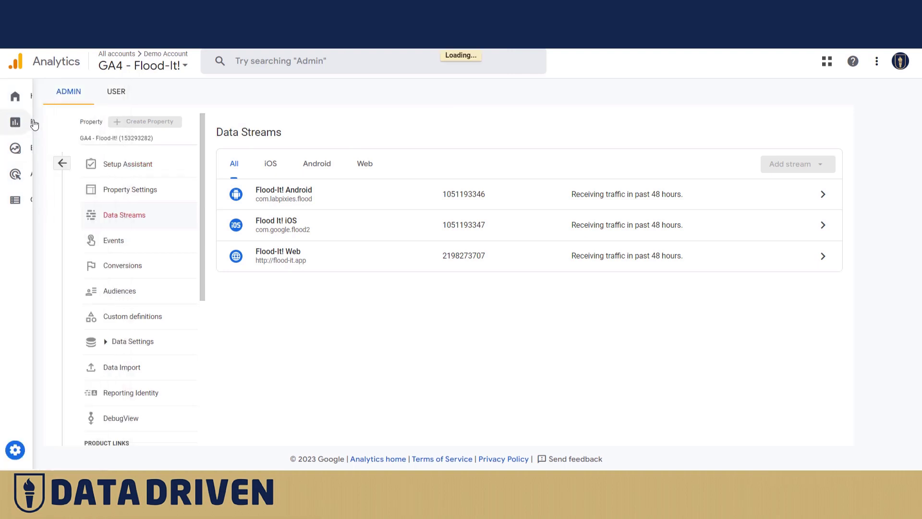
{"action": "left_click", "coordinate": [15, 123]}
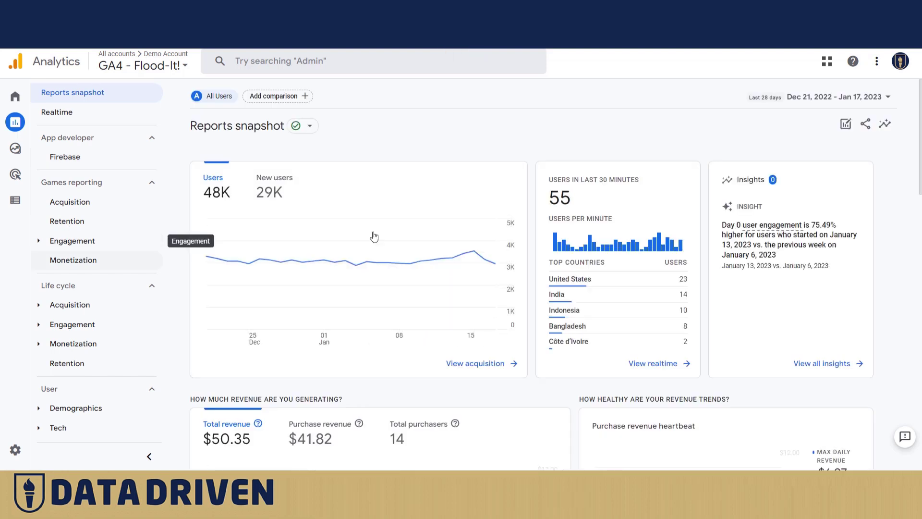
{"action": "mouse_move", "coordinate": [520, 195]}
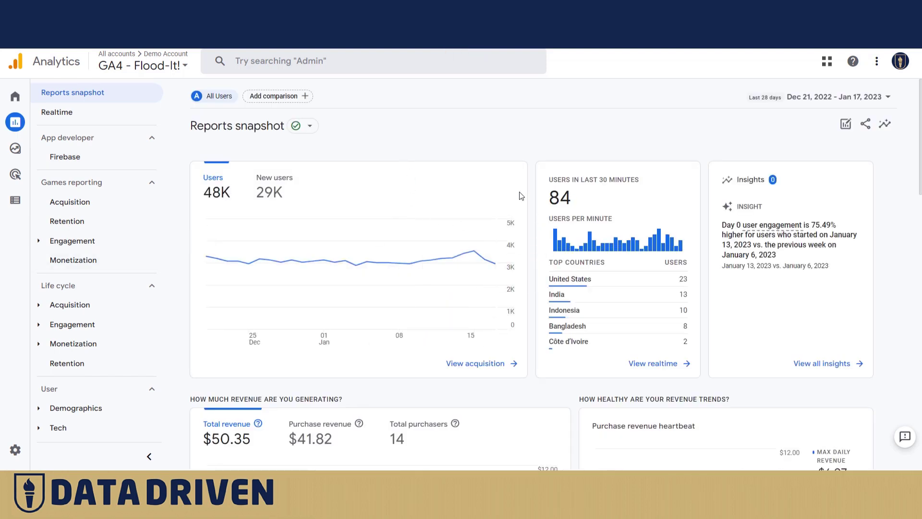
{"action": "scroll", "scroll_direction": "down", "scroll_amount": 3}
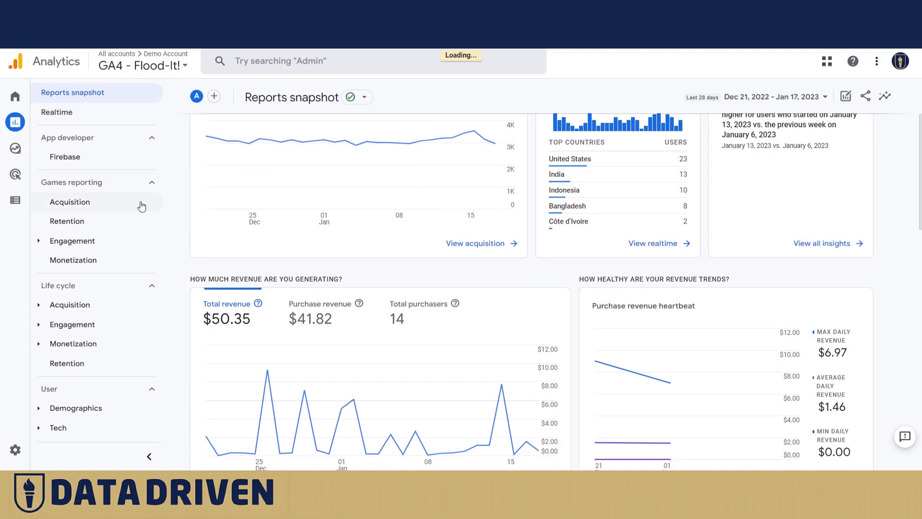
{"action": "left_click", "coordinate": [56, 112]}
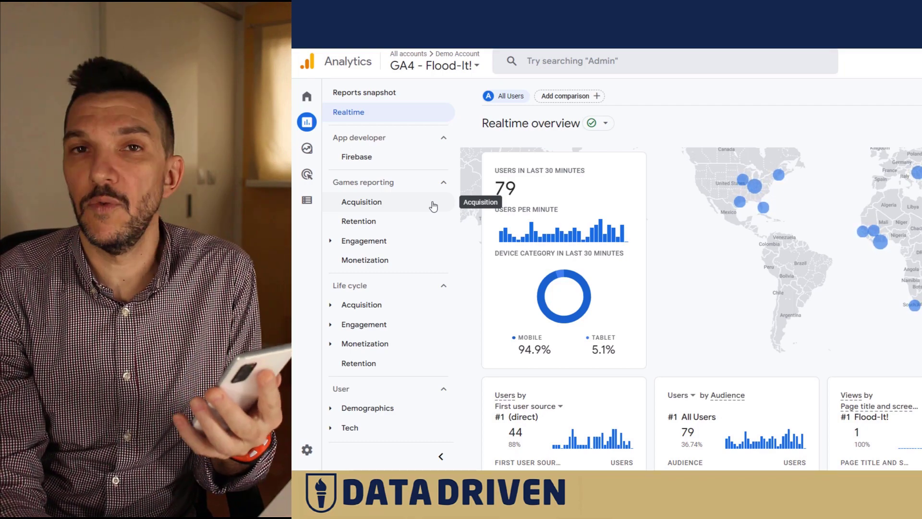
{"action": "mouse_move", "coordinate": [612, 169]}
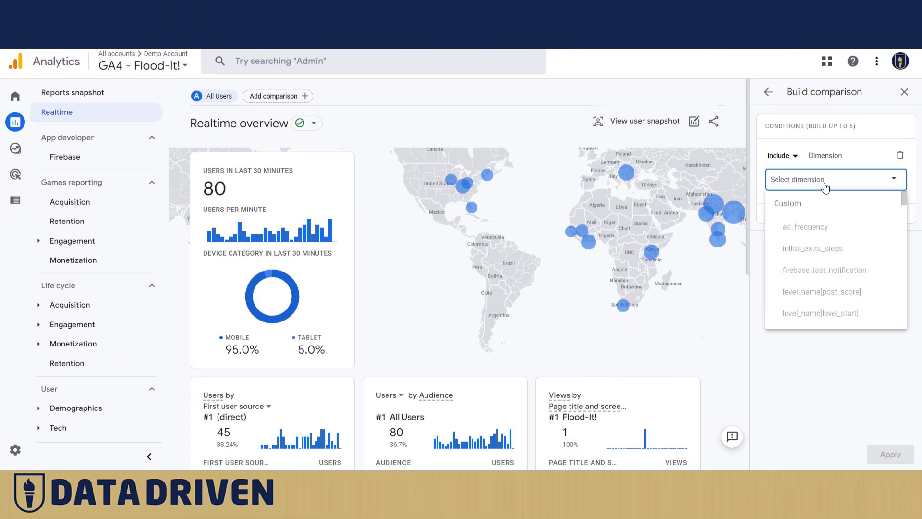
Step: Compare All Users against device models containing '41' in the Realtime overview
{"action": "scroll", "scroll_direction": "down", "scroll_amount": 3}
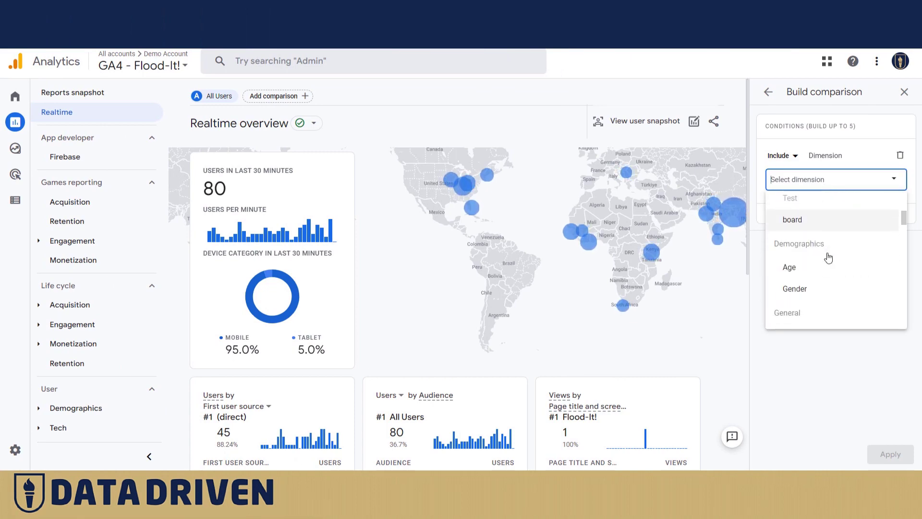
{"action": "scroll", "scroll_direction": "down", "scroll_amount": 3}
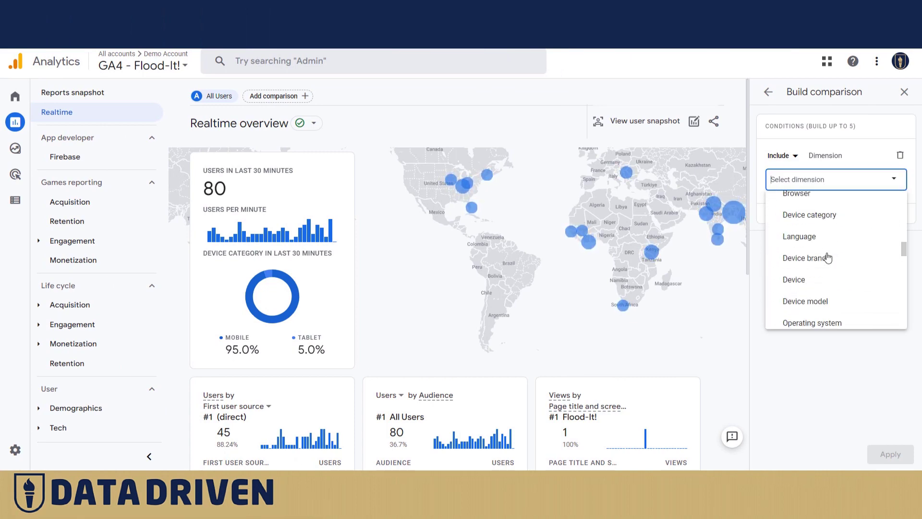
{"action": "left_click", "coordinate": [805, 301]}
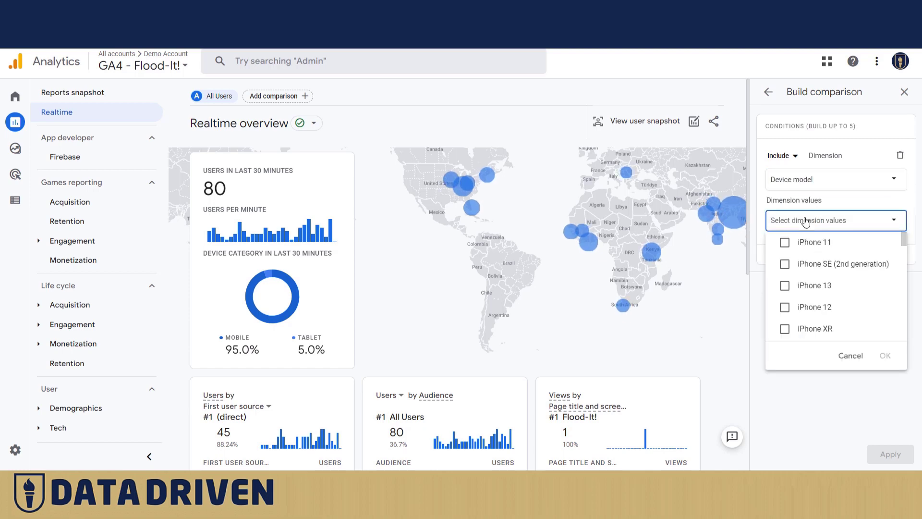
{"action": "type", "text": "41"}
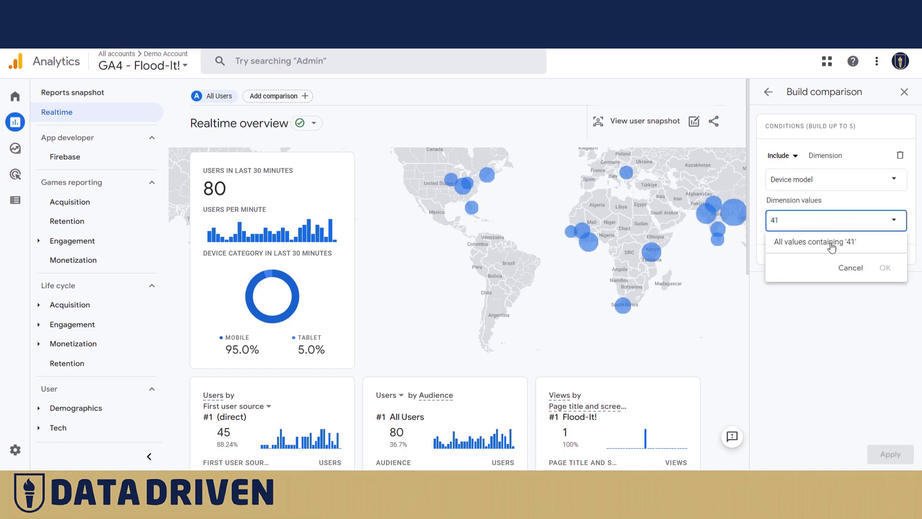
{"action": "left_click", "coordinate": [813, 242]}
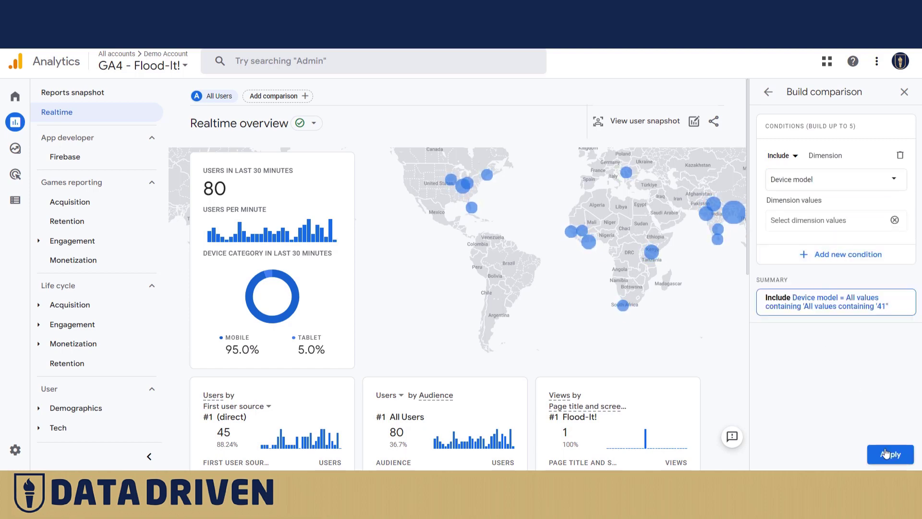
{"action": "left_click", "coordinate": [888, 453]}
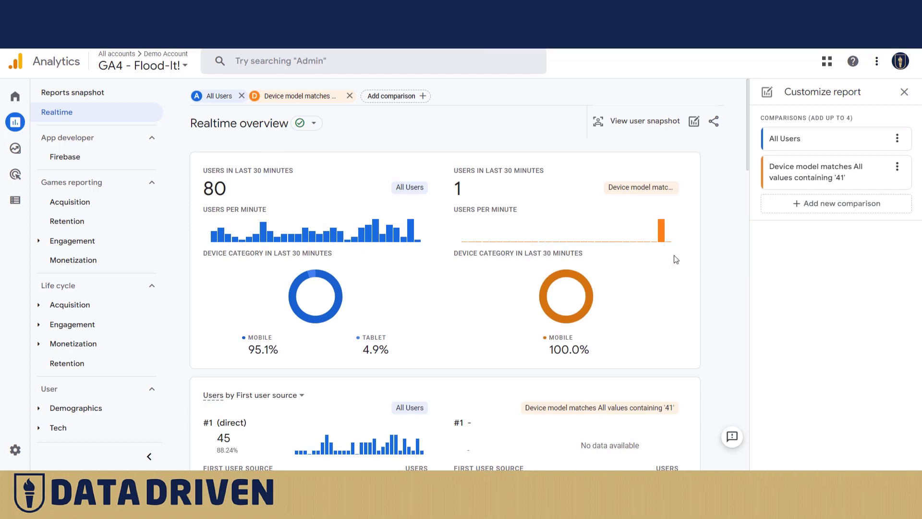
{"action": "scroll", "scroll_direction": "down", "scroll_amount": 3}
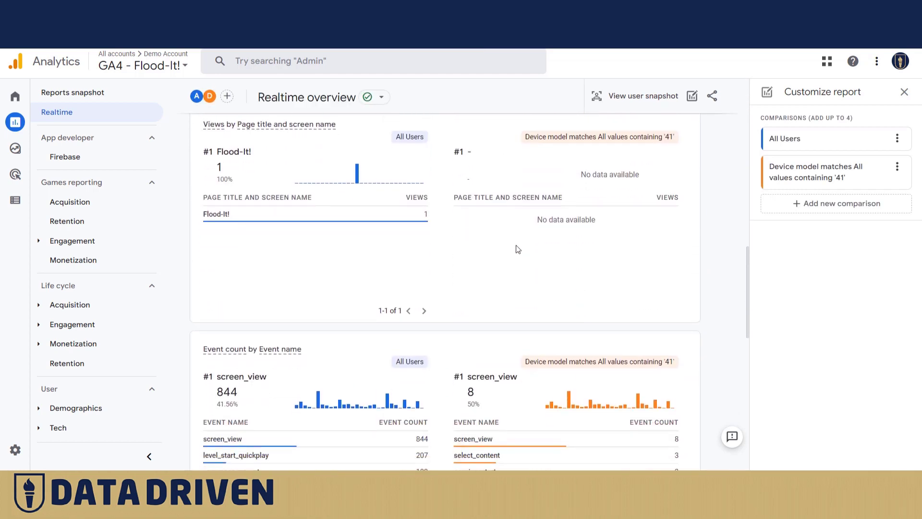
{"action": "mouse_move", "coordinate": [581, 228]}
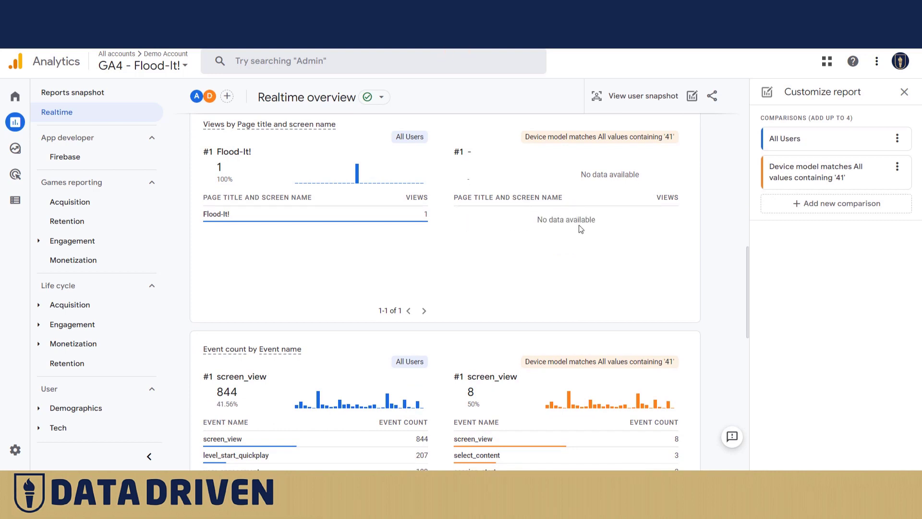
{"action": "scroll", "scroll_direction": "down", "scroll_amount": 3}
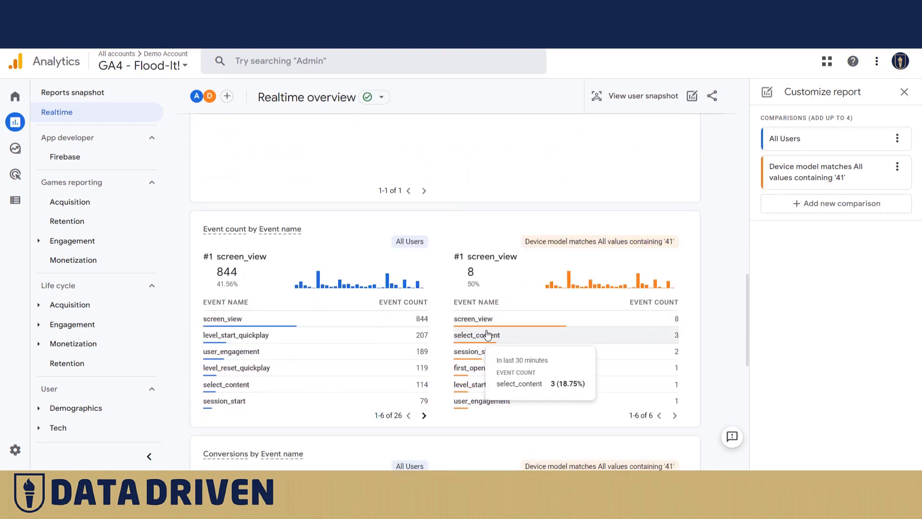
{"action": "scroll", "scroll_direction": "down", "scroll_amount": 3}
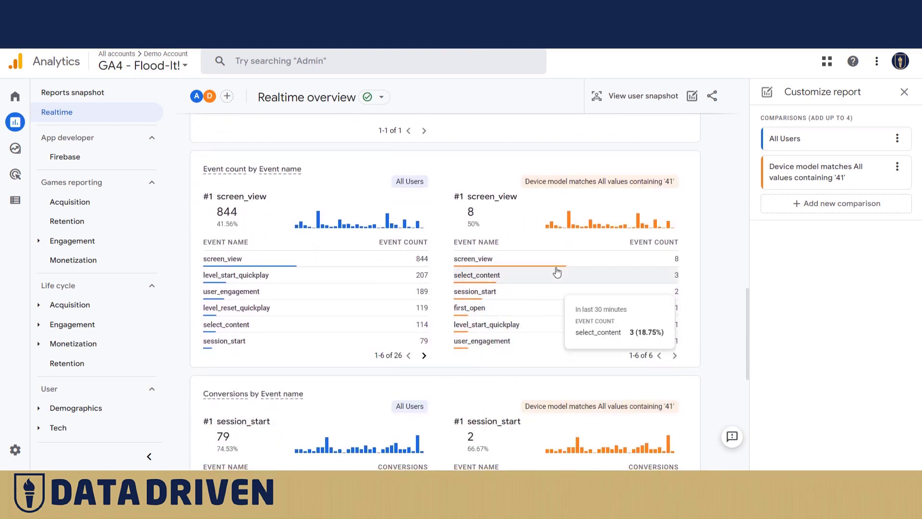
{"action": "mouse_move", "coordinate": [522, 332]}
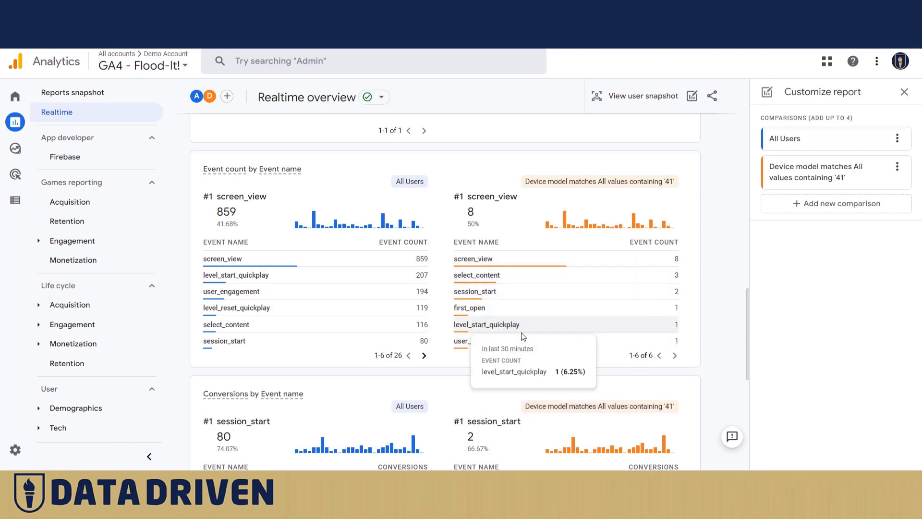
{"action": "scroll", "scroll_direction": "down", "scroll_amount": 3}
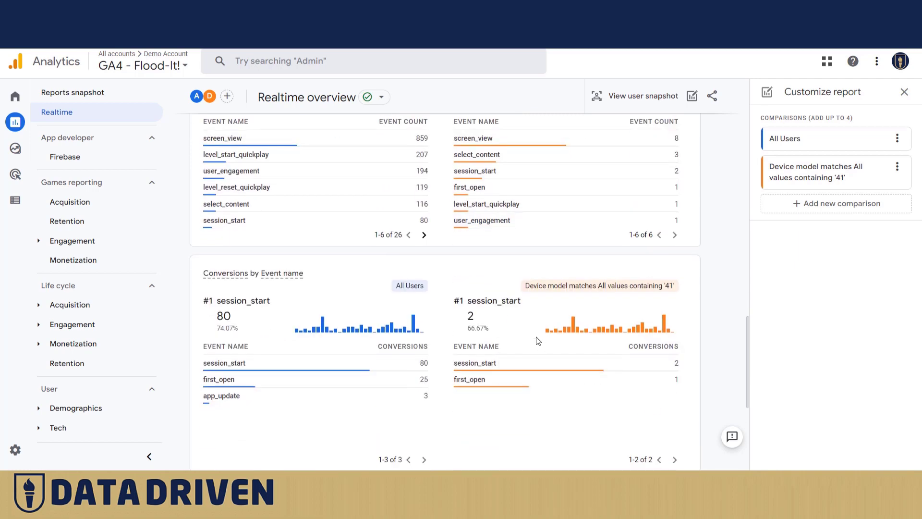
Step: Return to Admin to view the Flood-It! Android, iOS and Web data streams
{"action": "left_click", "coordinate": [15, 450]}
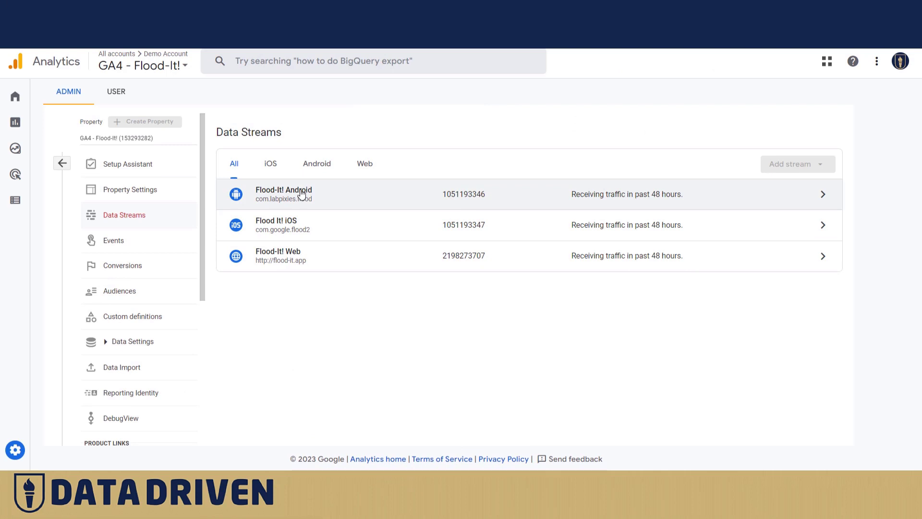
{"action": "mouse_move", "coordinate": [285, 283]}
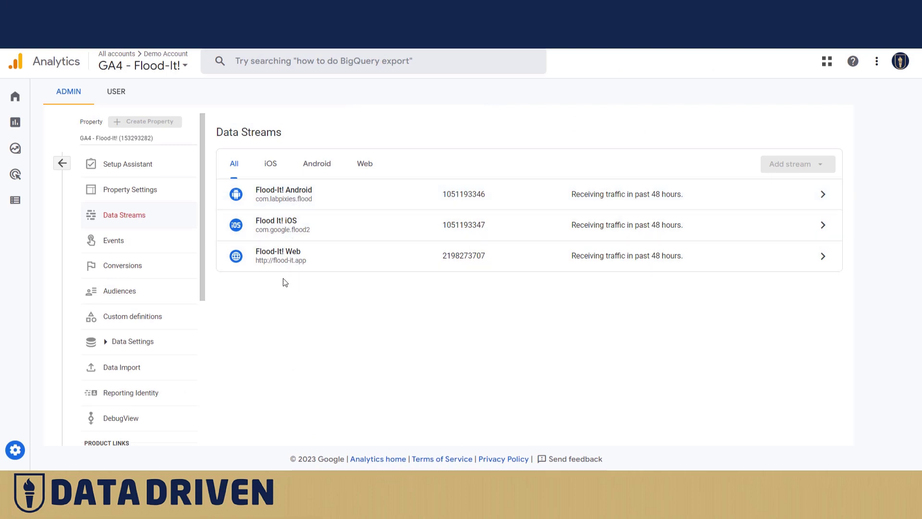
{"action": "mouse_move", "coordinate": [285, 194]}
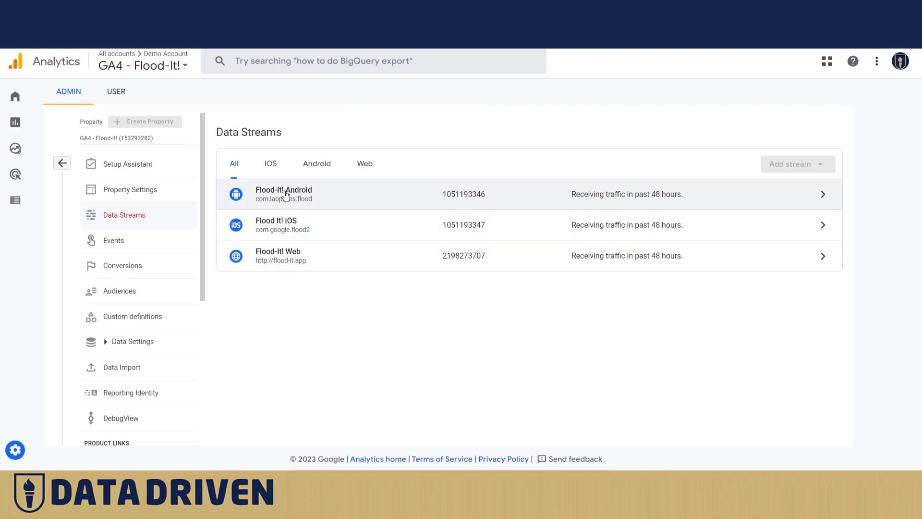
{"action": "mouse_move", "coordinate": [275, 235]}
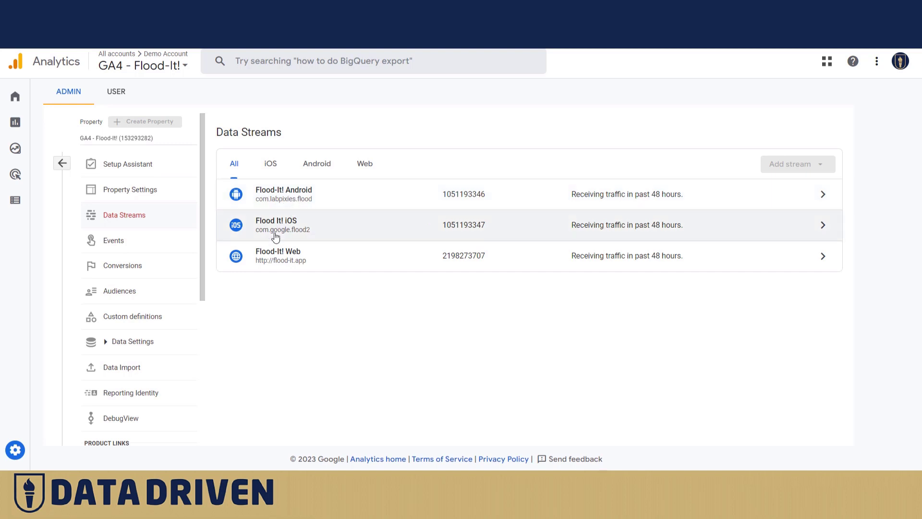
{"action": "mouse_move", "coordinate": [298, 229]}
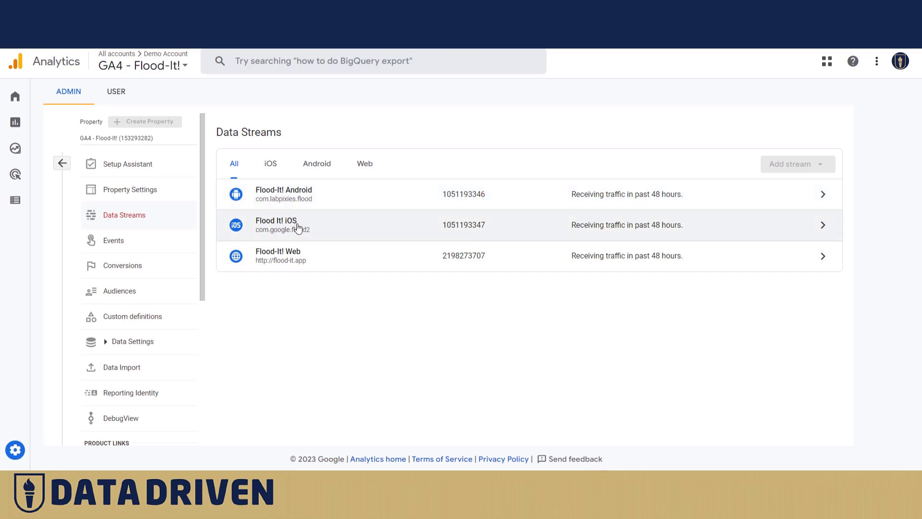
{"action": "mouse_move", "coordinate": [99, 116]}
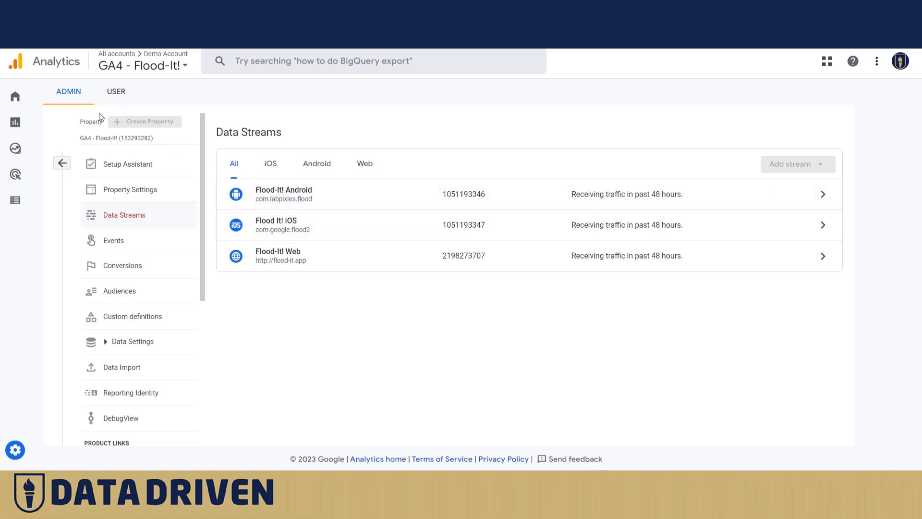
Step: Go to Reports and open Games reporting > Monetization for Flood-It!
{"action": "left_click", "coordinate": [44, 122]}
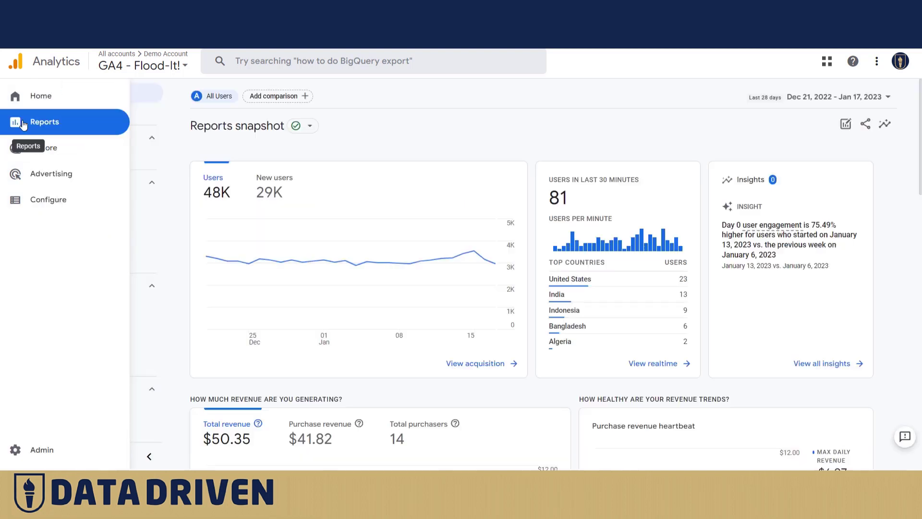
{"action": "left_click", "coordinate": [44, 122]}
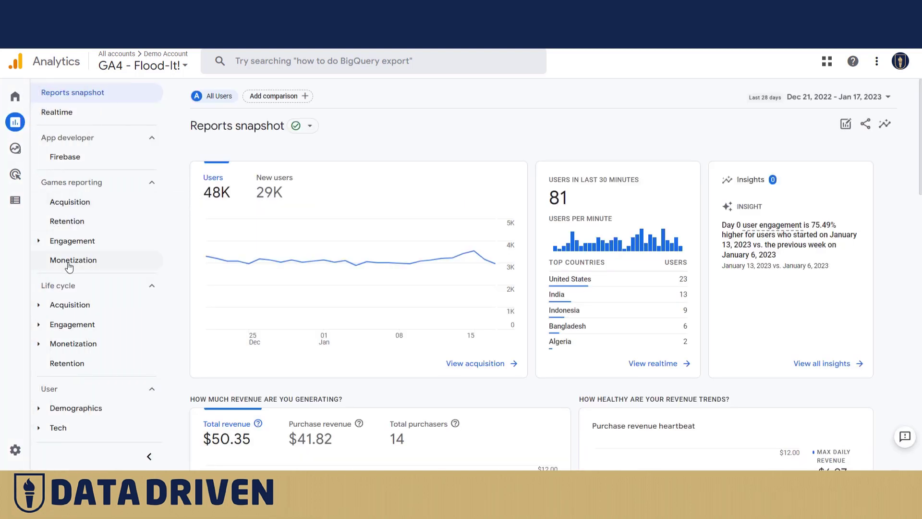
{"action": "left_click", "coordinate": [73, 259]}
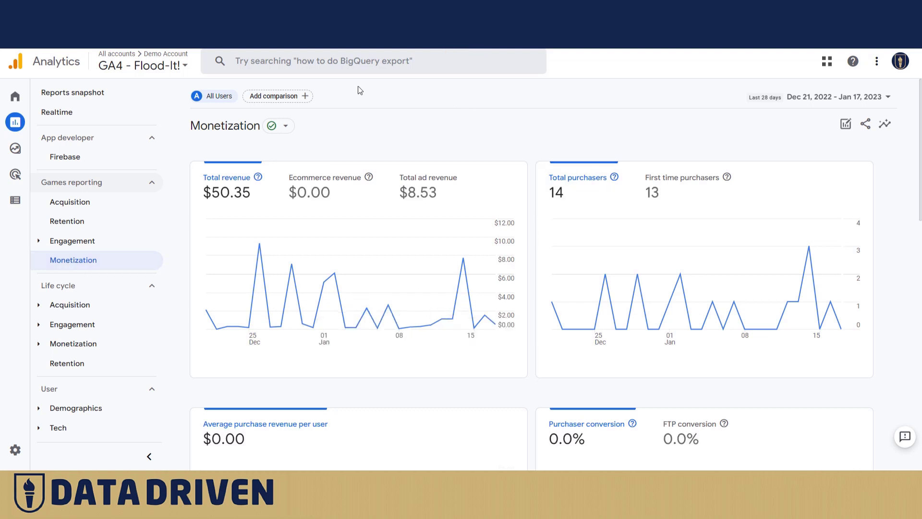
Step: Apply a 'Stream name includes Flood It! iOS' comparison to the Monetization report
{"action": "left_click", "coordinate": [277, 96]}
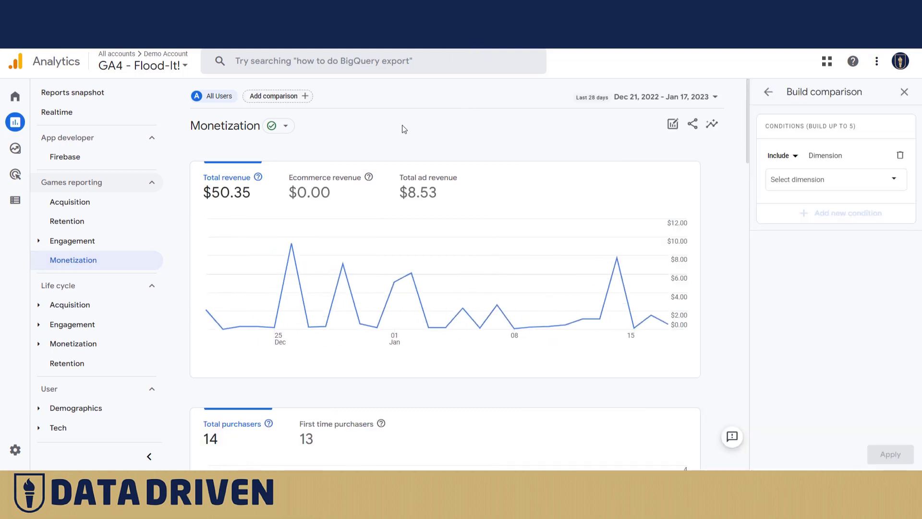
{"action": "left_click", "coordinate": [833, 179]}
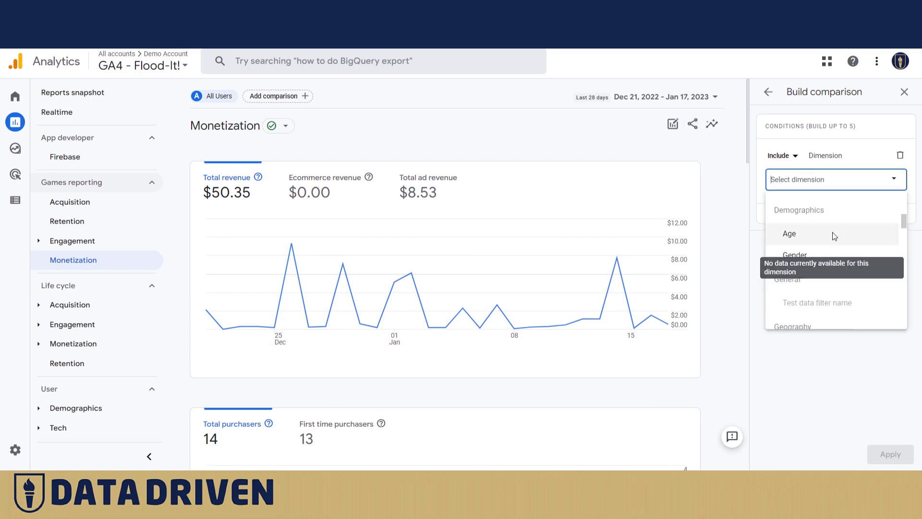
{"action": "scroll", "scroll_direction": "down", "scroll_amount": 3}
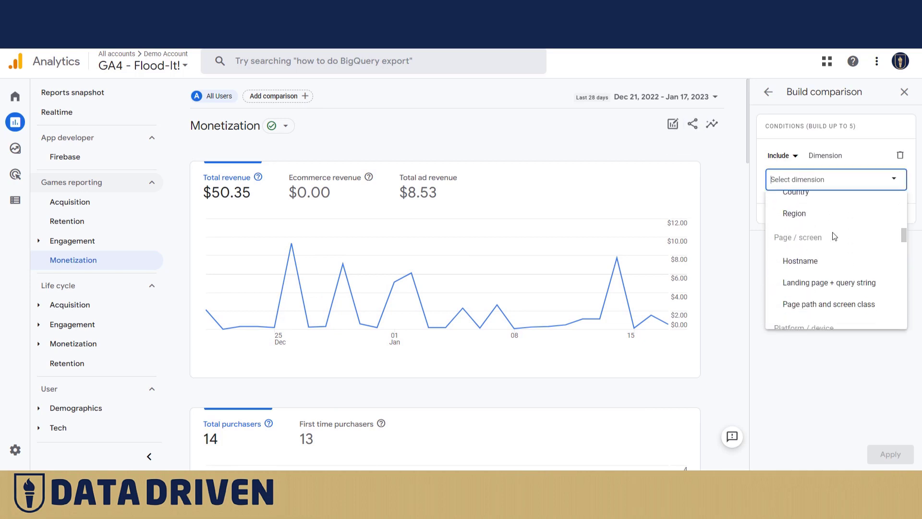
{"action": "scroll", "scroll_direction": "down", "scroll_amount": 3}
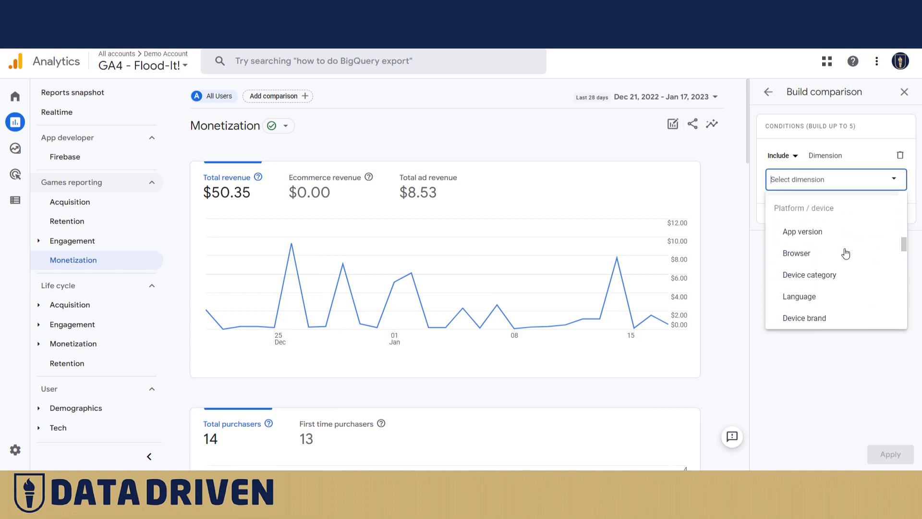
{"action": "scroll", "scroll_direction": "down", "scroll_amount": 3}
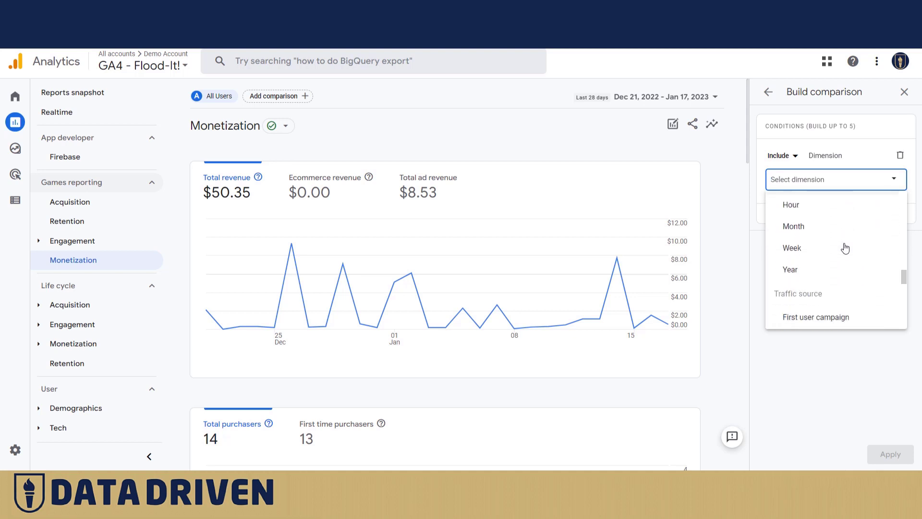
{"action": "scroll", "scroll_direction": "down", "scroll_amount": 3}
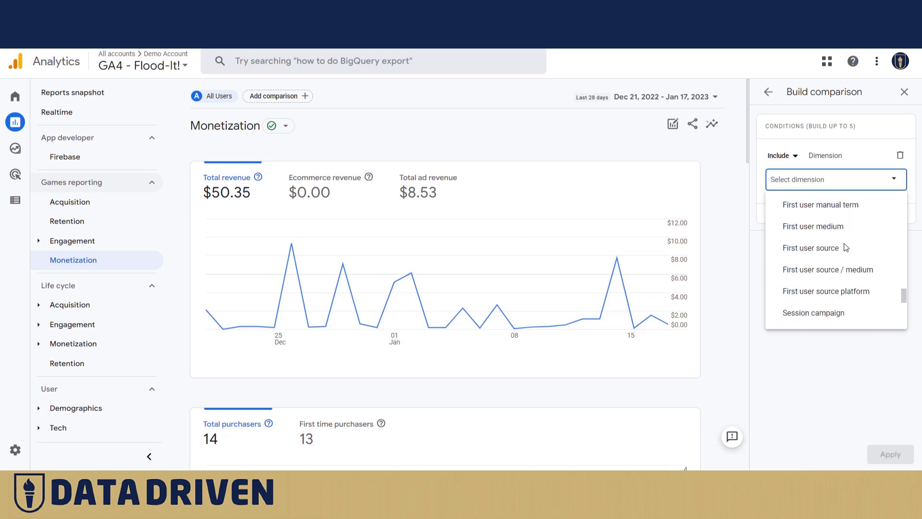
{"action": "scroll", "scroll_direction": "down", "scroll_amount": 3}
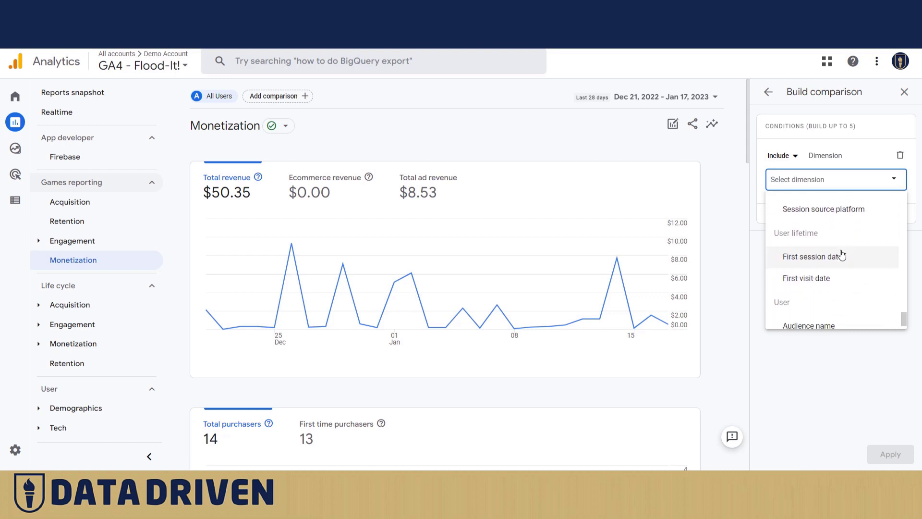
{"action": "scroll", "scroll_direction": "down", "scroll_amount": 3}
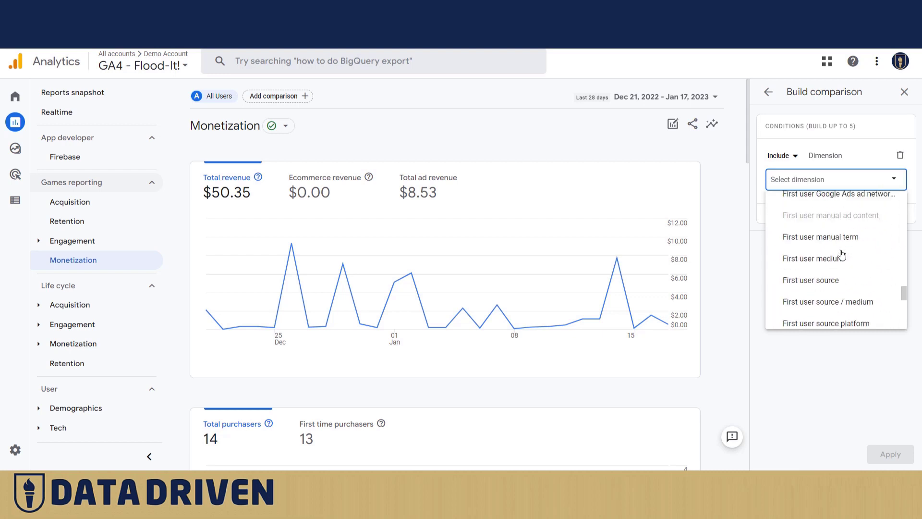
{"action": "scroll", "scroll_direction": "down", "scroll_amount": 3}
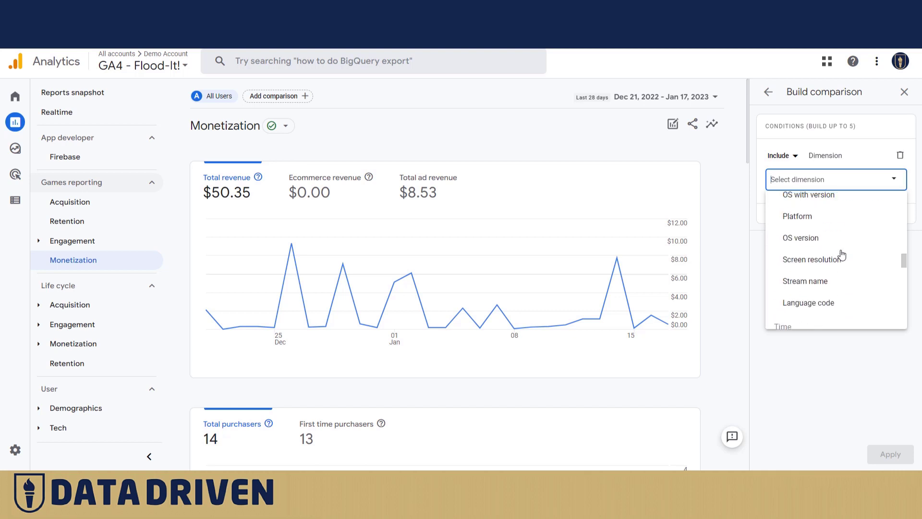
{"action": "left_click", "coordinate": [805, 280]}
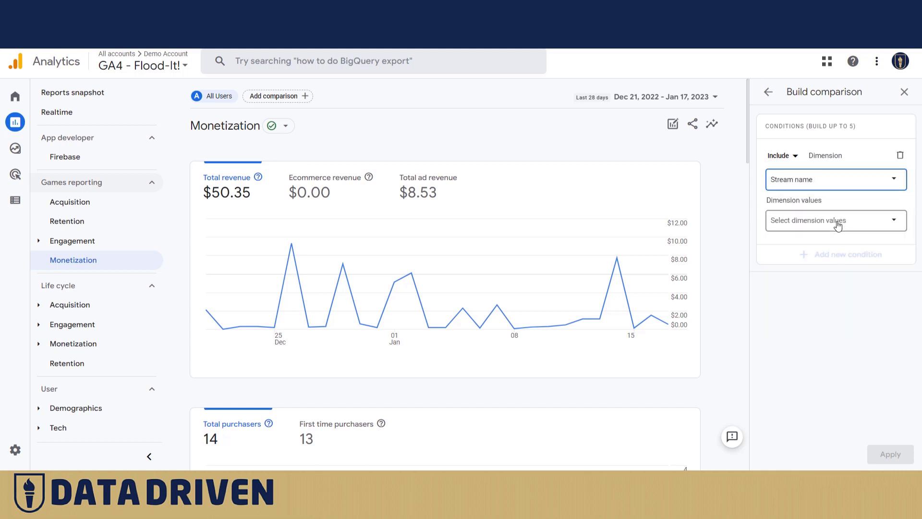
{"action": "left_click", "coordinate": [835, 220]}
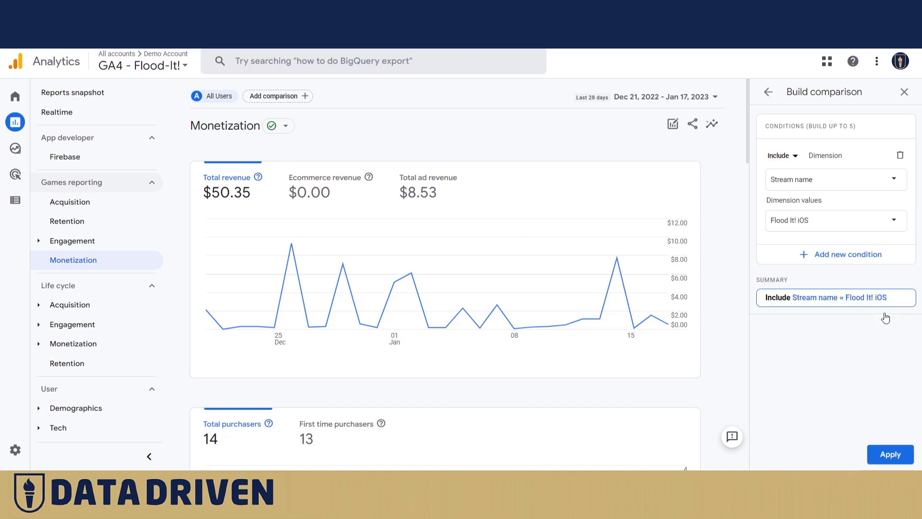
{"action": "left_click", "coordinate": [889, 454]}
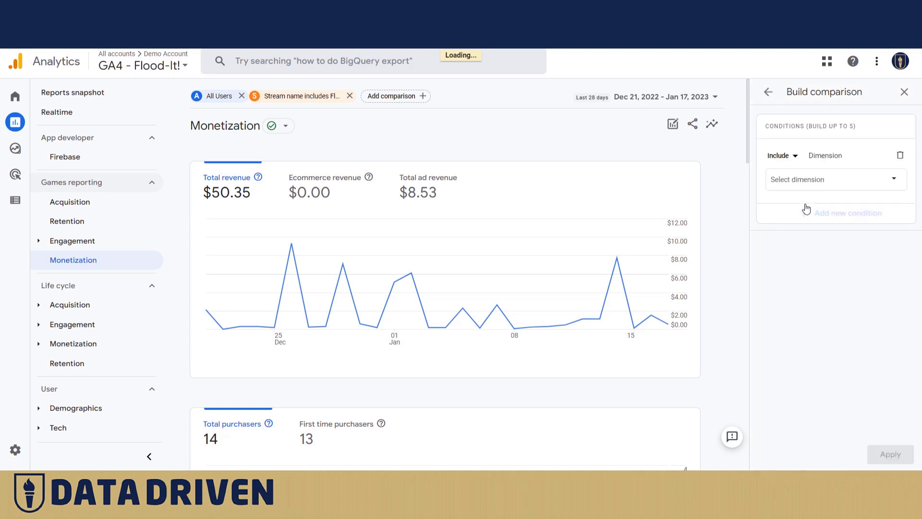
Step: Add a Stream name comparison for Flood-It! Android alongside the iOS comparison
{"action": "left_click", "coordinate": [835, 179]}
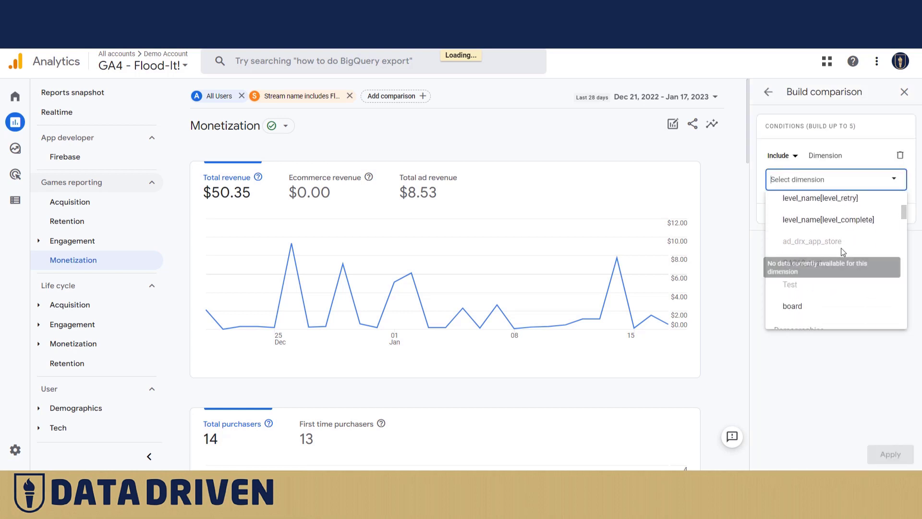
{"action": "scroll", "scroll_direction": "down", "scroll_amount": 3}
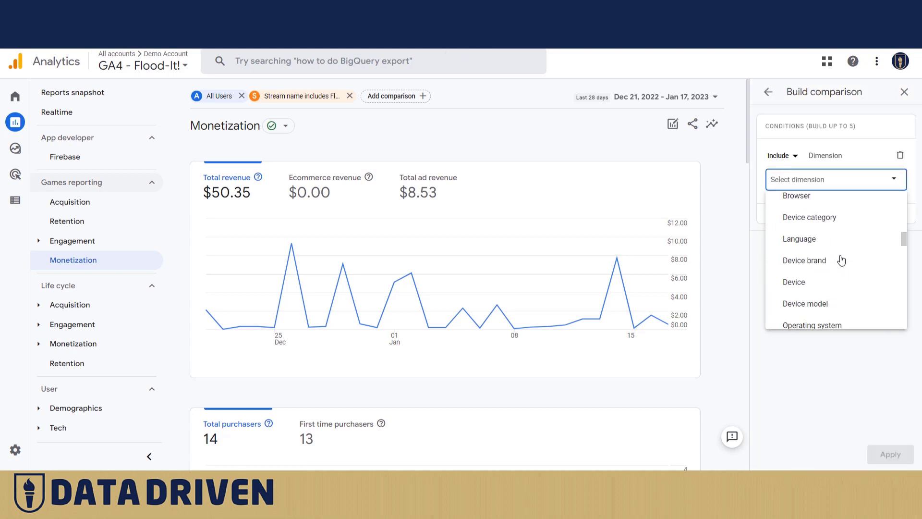
{"action": "scroll", "scroll_direction": "down", "scroll_amount": 3}
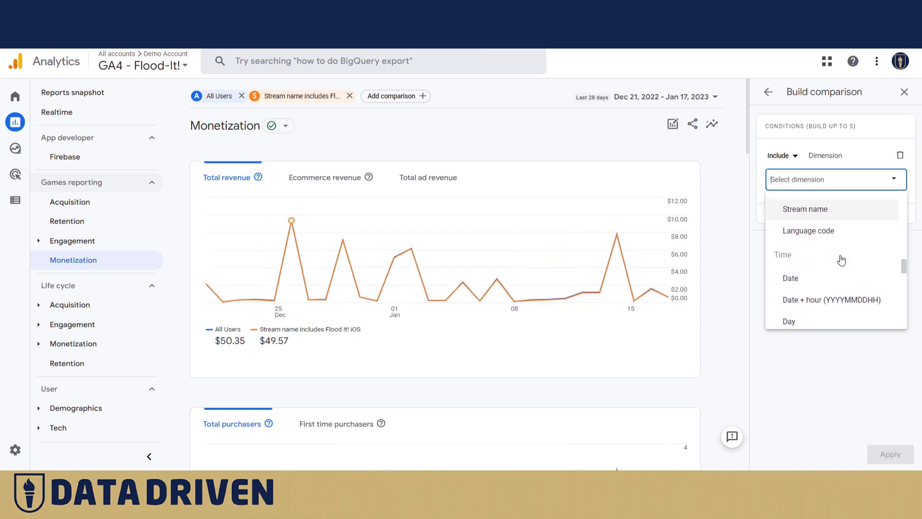
{"action": "left_click", "coordinate": [804, 209]}
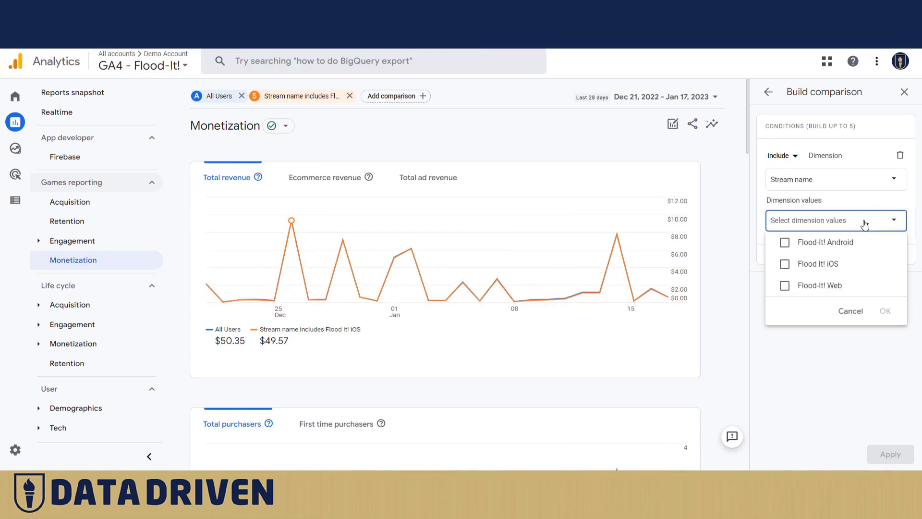
{"action": "left_click", "coordinate": [784, 241]}
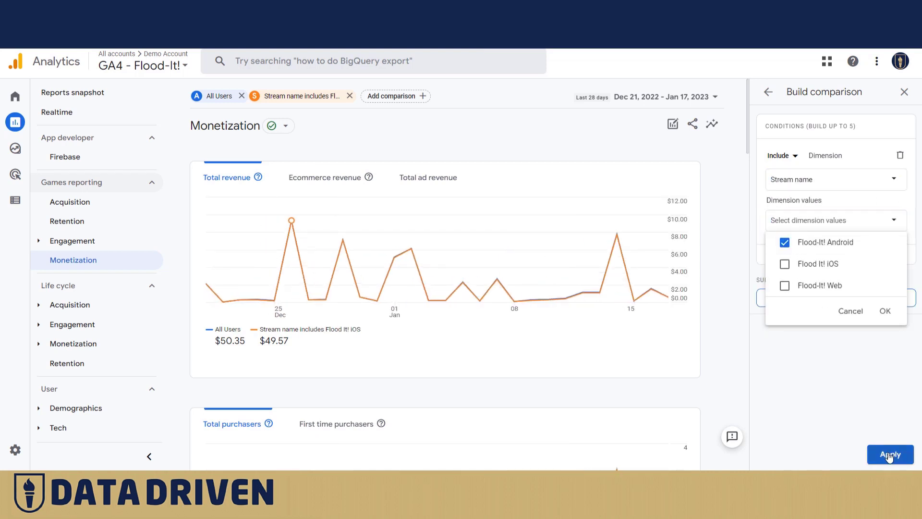
{"action": "left_click", "coordinate": [890, 453]}
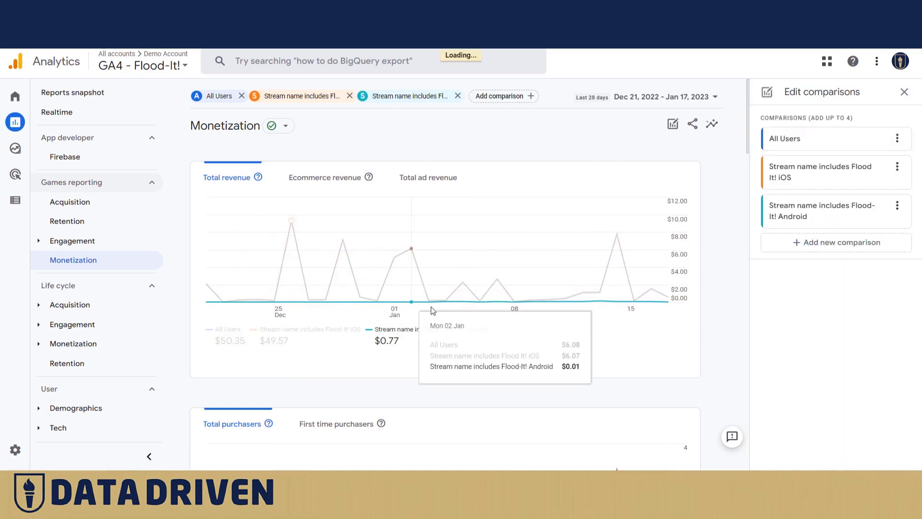
{"action": "mouse_move", "coordinate": [692, 142]}
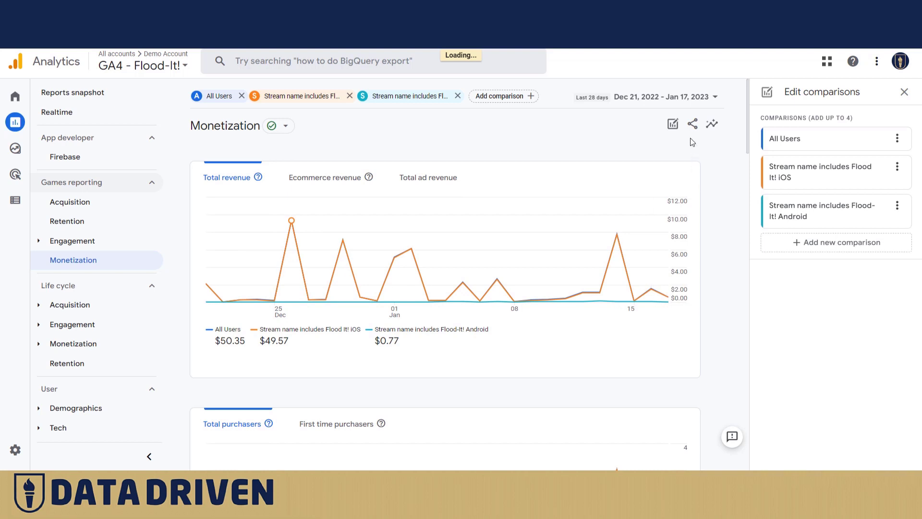
Step: Set the report date range to Last 12 months (Jan 17, 2022 – Jan 17, 2023)
{"action": "left_click", "coordinate": [665, 97]}
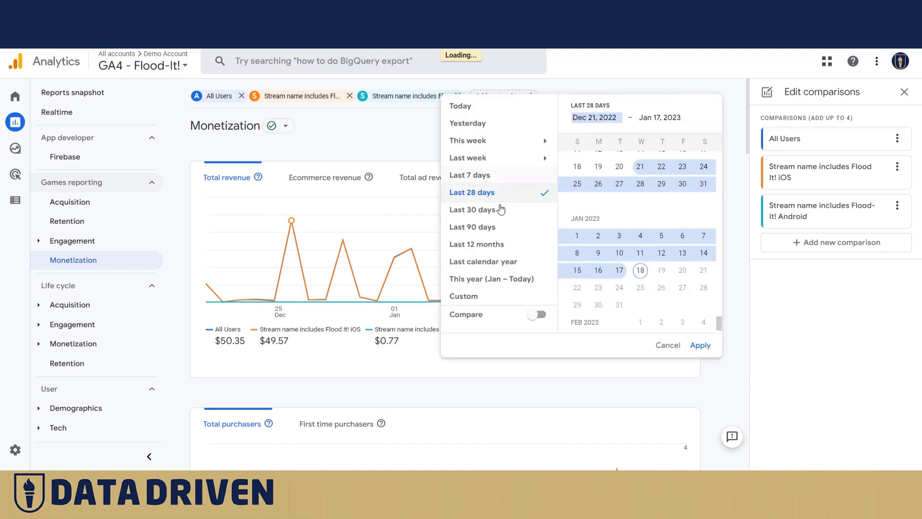
{"action": "left_click", "coordinate": [476, 244]}
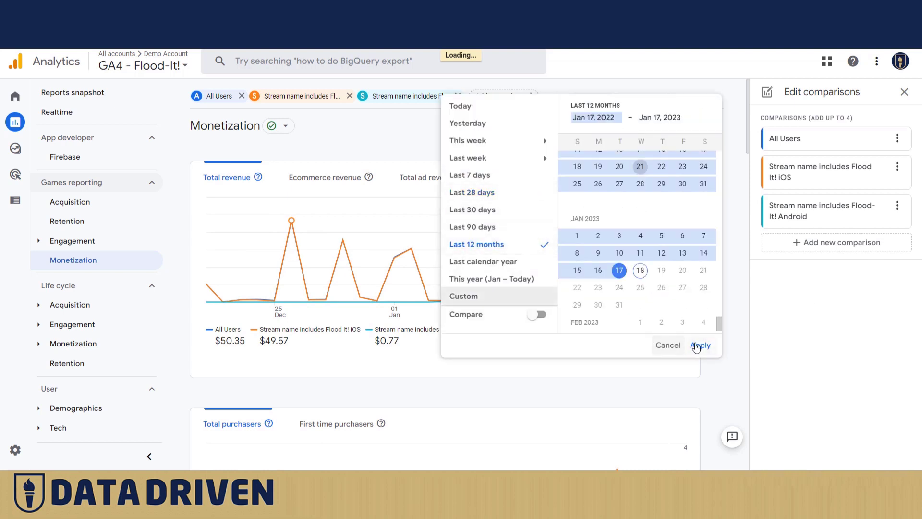
{"action": "left_click", "coordinate": [700, 345]}
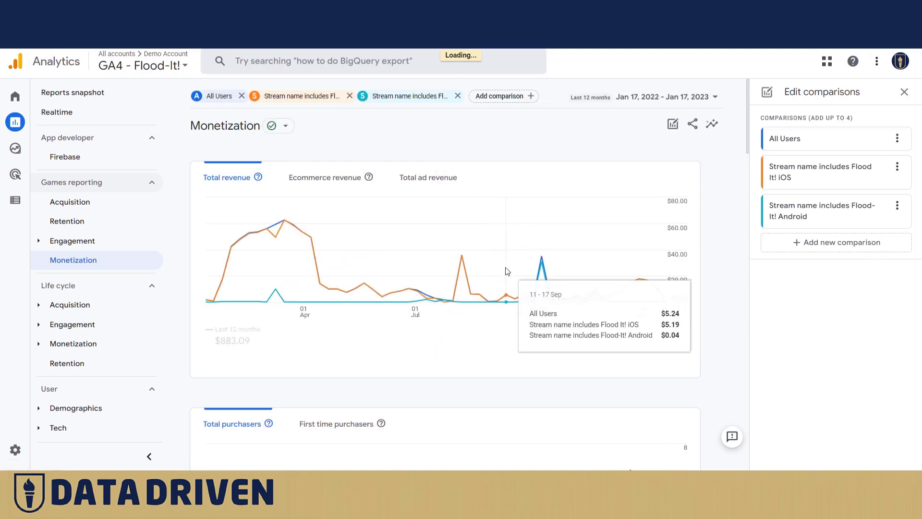
{"action": "mouse_move", "coordinate": [368, 290]}
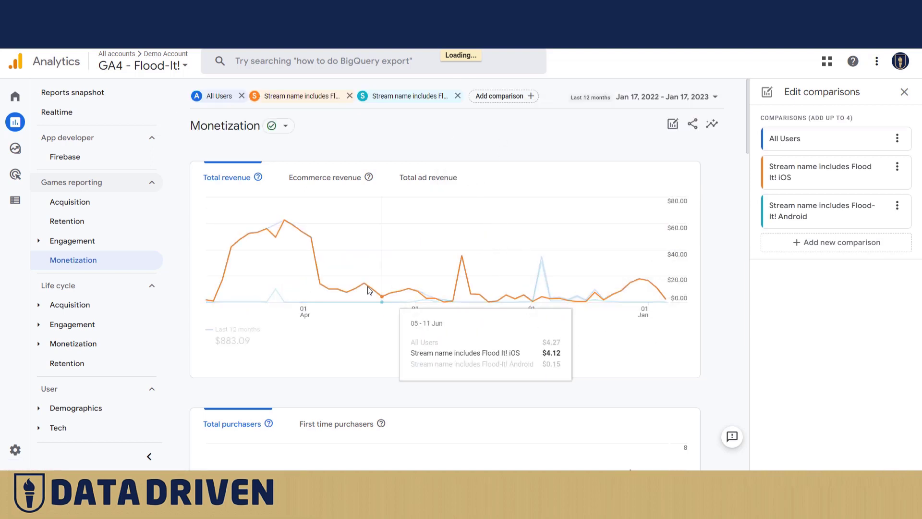
{"action": "mouse_move", "coordinate": [322, 281]}
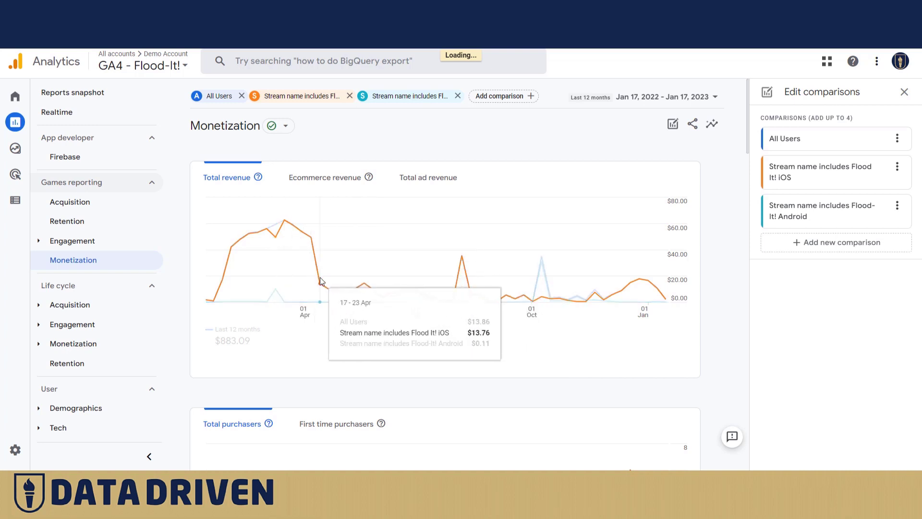
{"action": "mouse_move", "coordinate": [727, 182]}
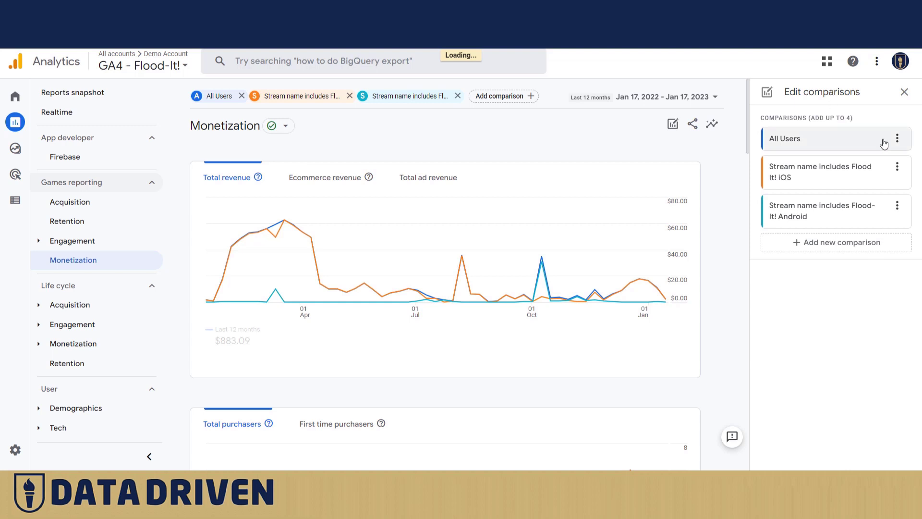
{"action": "mouse_move", "coordinate": [820, 172]}
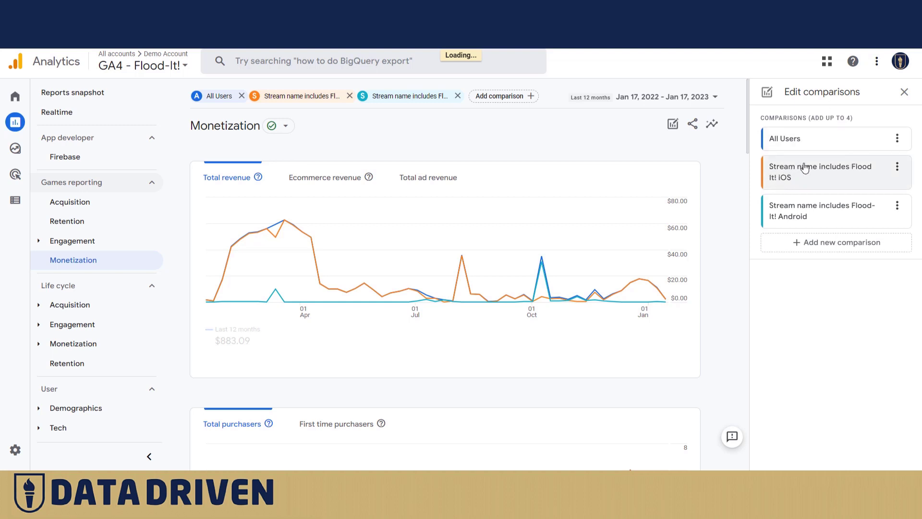
{"action": "mouse_move", "coordinate": [816, 173]}
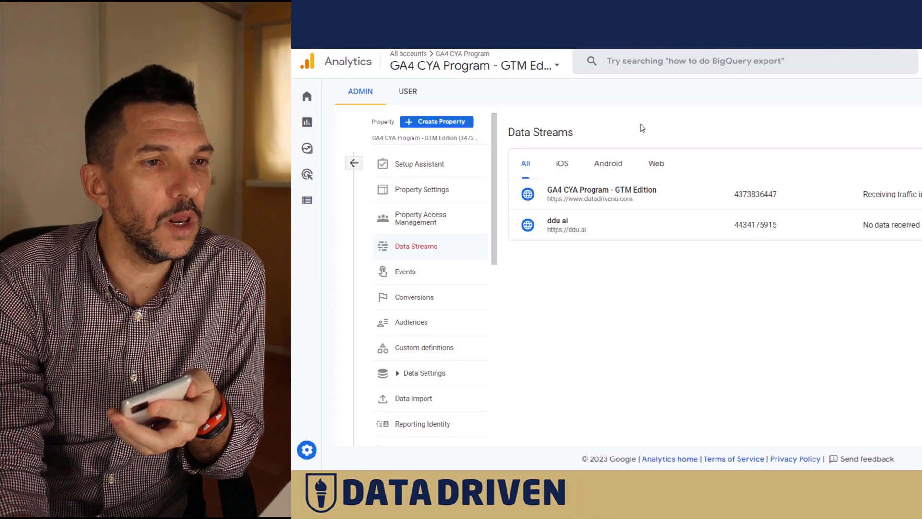
{"action": "mouse_move", "coordinate": [561, 80]}
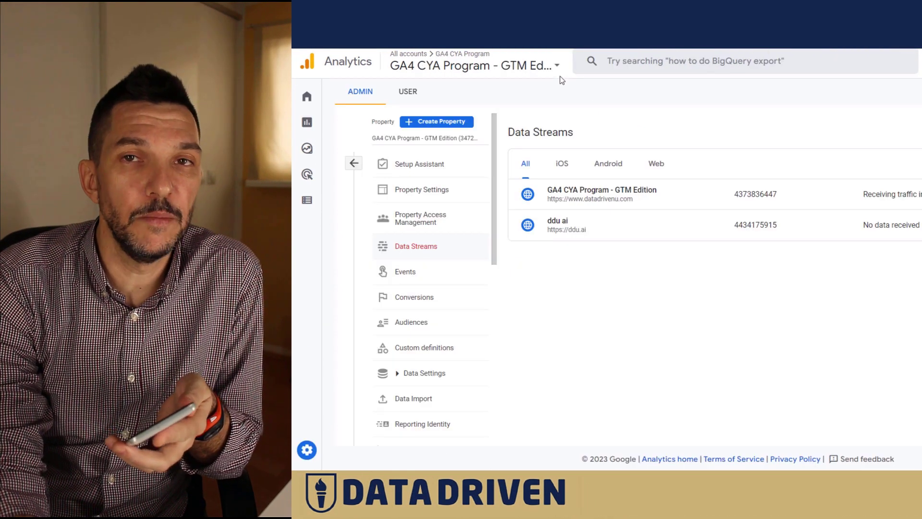
{"action": "mouse_move", "coordinate": [555, 71]}
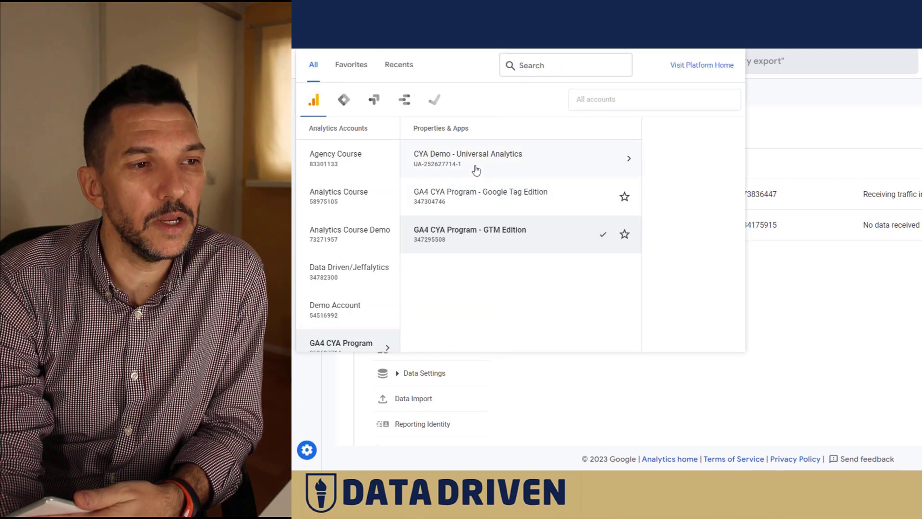
{"action": "mouse_move", "coordinate": [488, 163]}
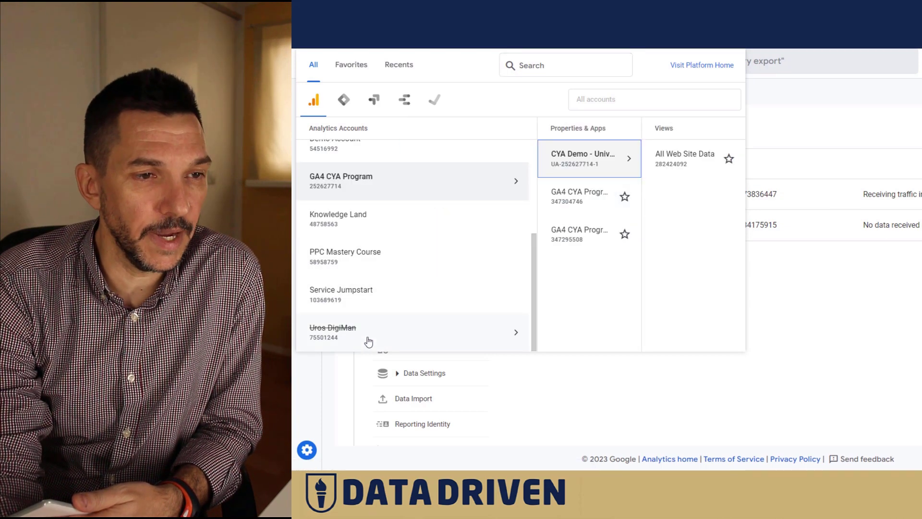
{"action": "mouse_move", "coordinate": [497, 234]}
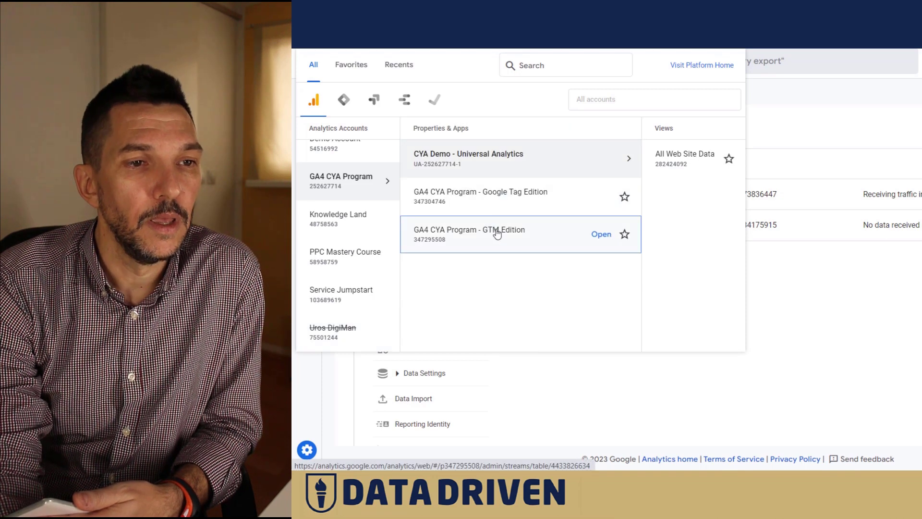
{"action": "left_click", "coordinate": [600, 234]}
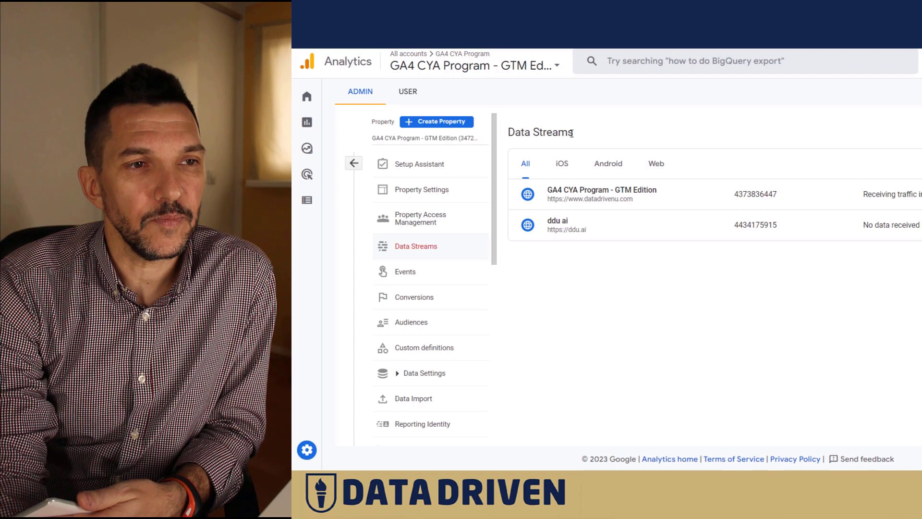
{"action": "mouse_move", "coordinate": [558, 105]}
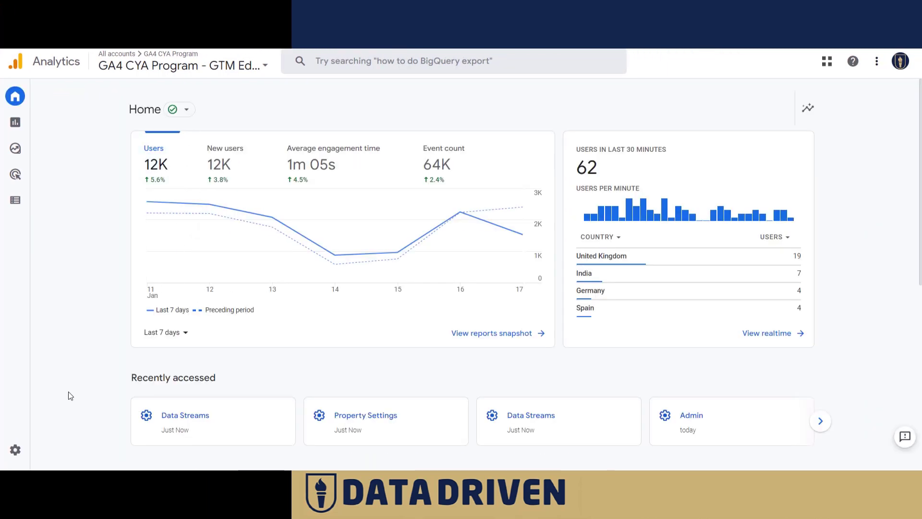
Step: Open the property's Data Streams in Admin and show the iOS, Android and Web add-stream options
{"action": "left_click", "coordinate": [15, 450]}
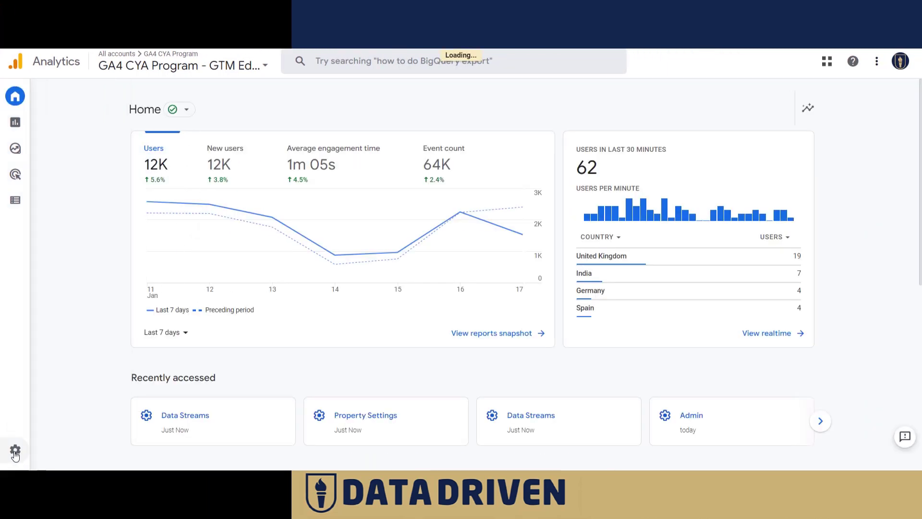
{"action": "left_click", "coordinate": [15, 450]}
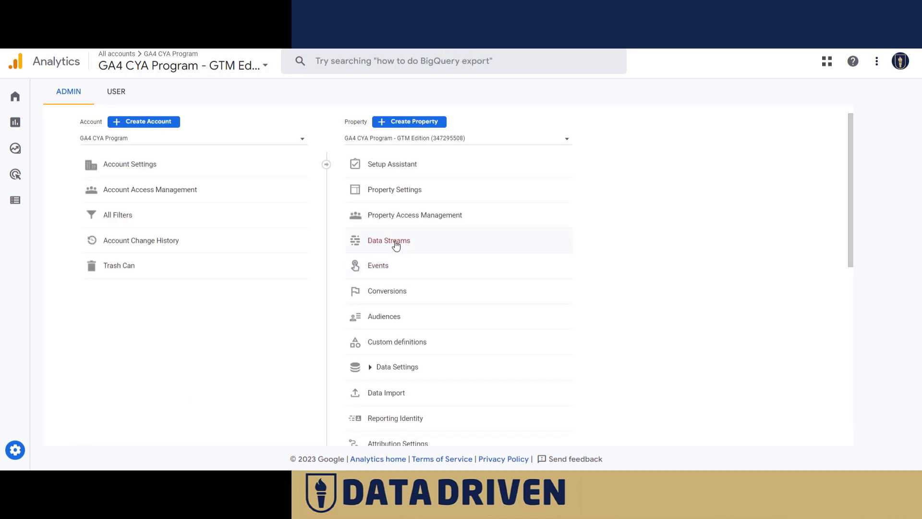
{"action": "left_click", "coordinate": [388, 240]}
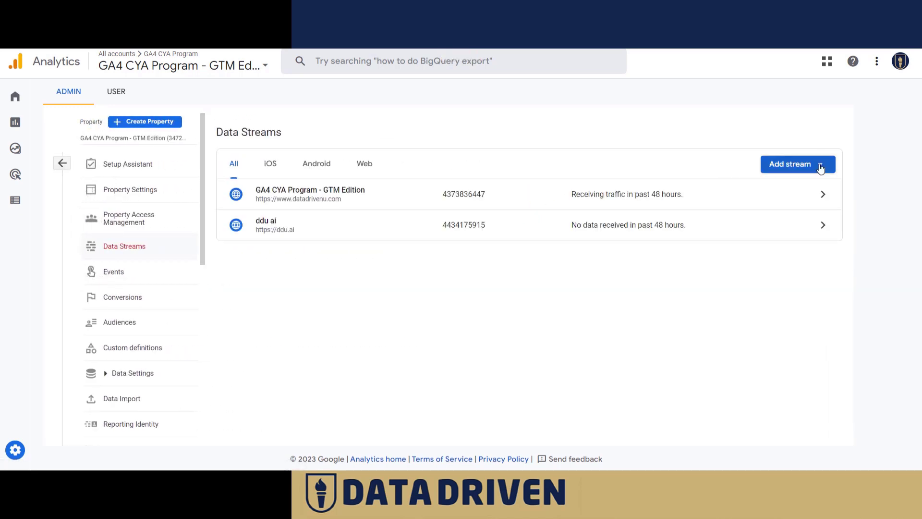
{"action": "left_click", "coordinate": [797, 164]}
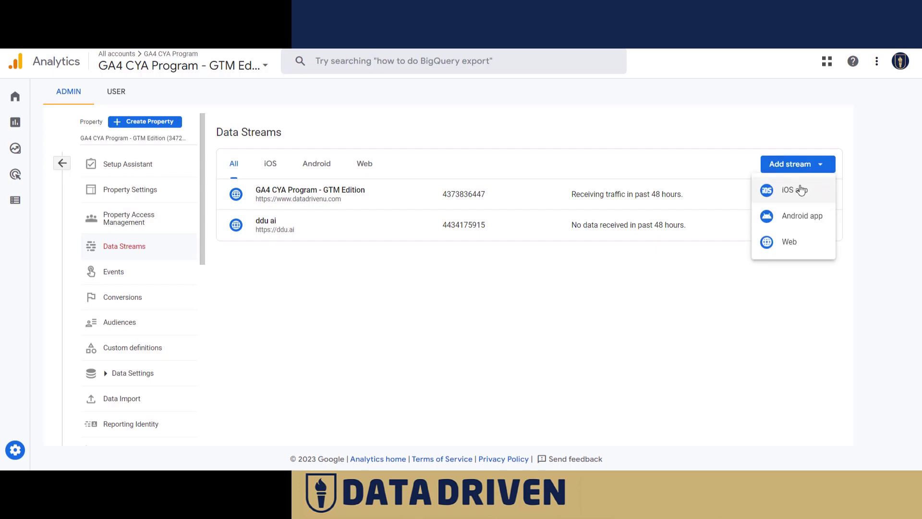
{"action": "mouse_move", "coordinate": [802, 192]}
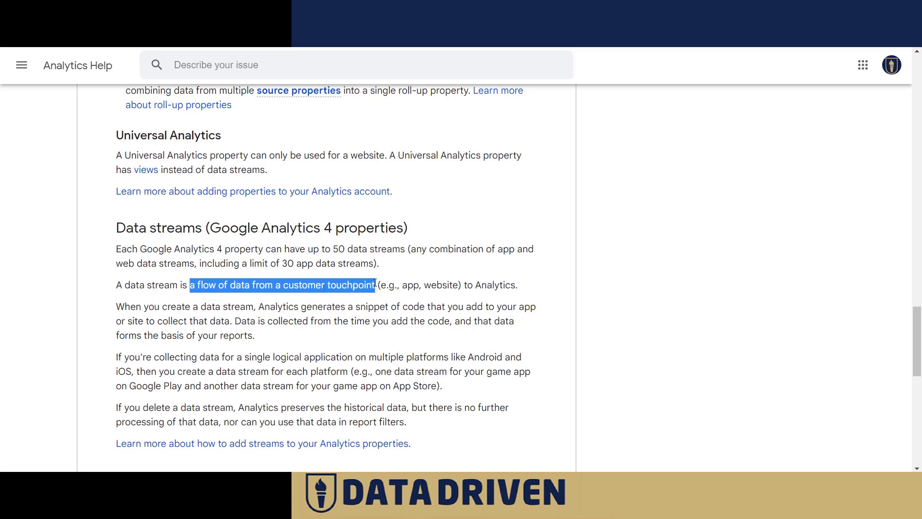
{"action": "mouse_move", "coordinate": [408, 326]}
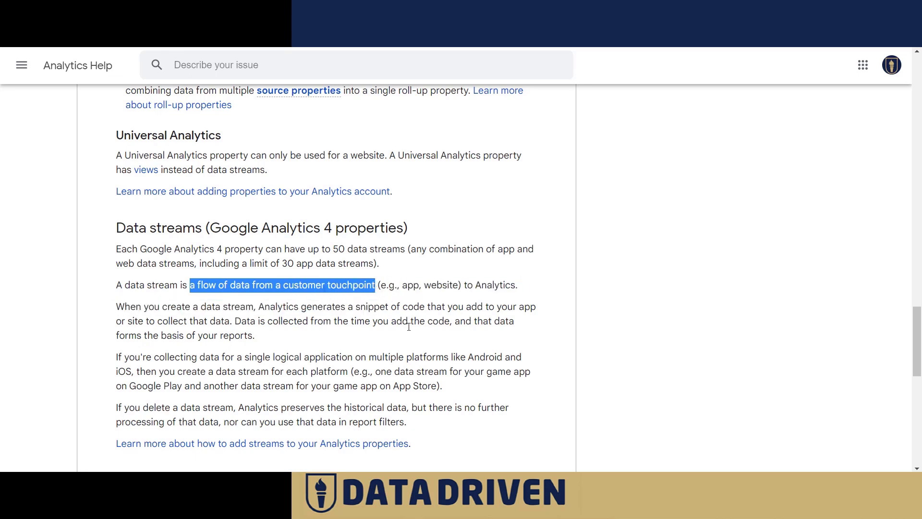
{"action": "mouse_move", "coordinate": [387, 317]}
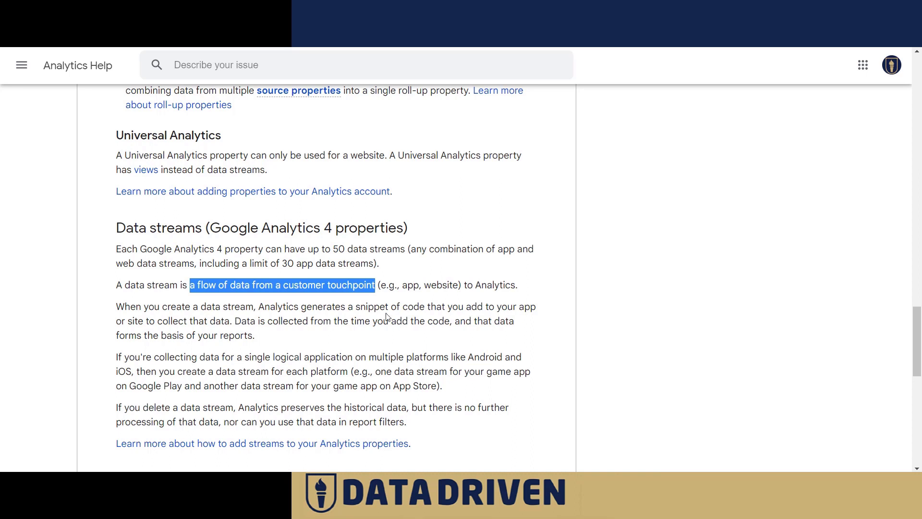